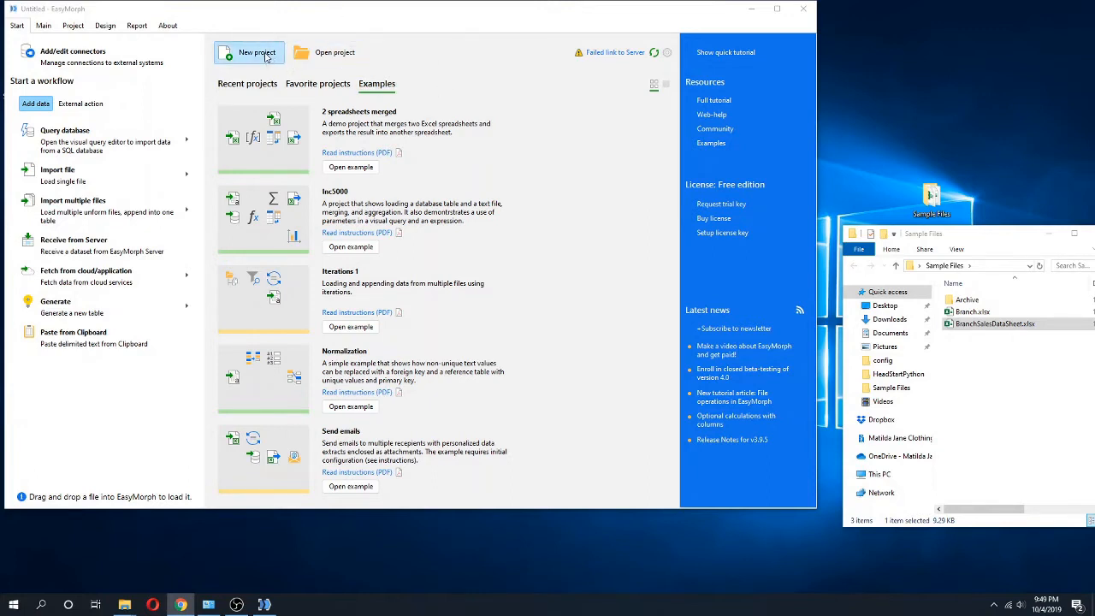
Start a new blank project from the Start page
click(258, 52)
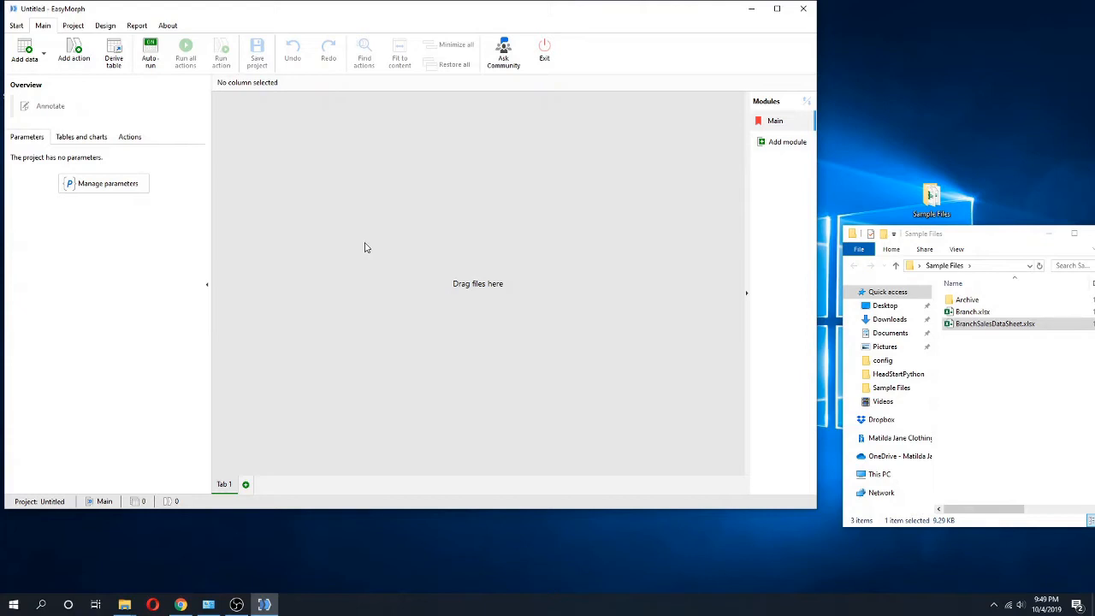
mouse_move(1003, 360)
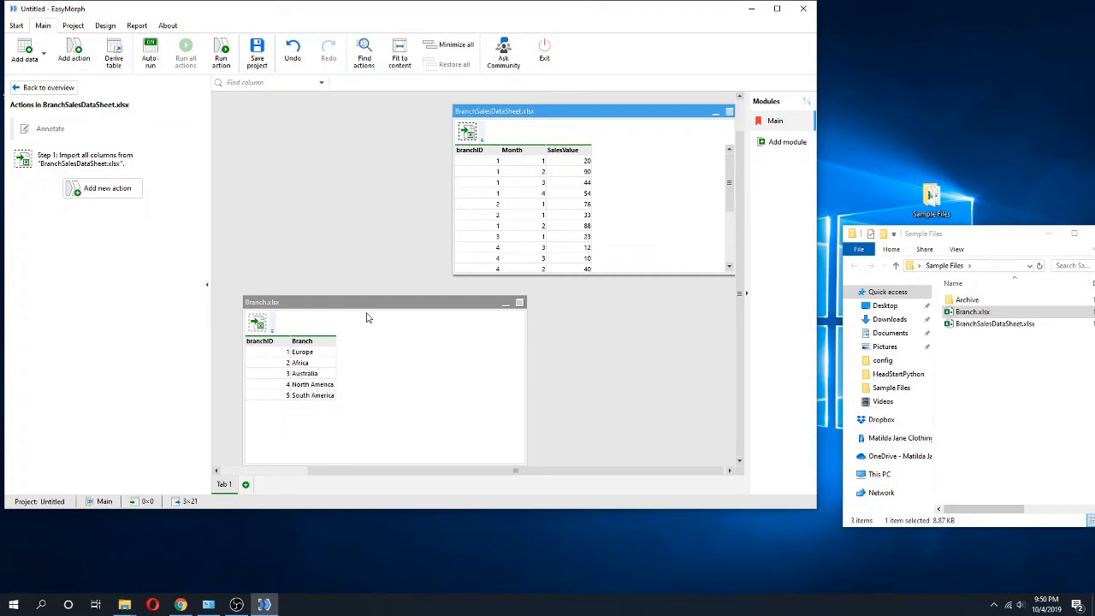
mouse_move(356, 186)
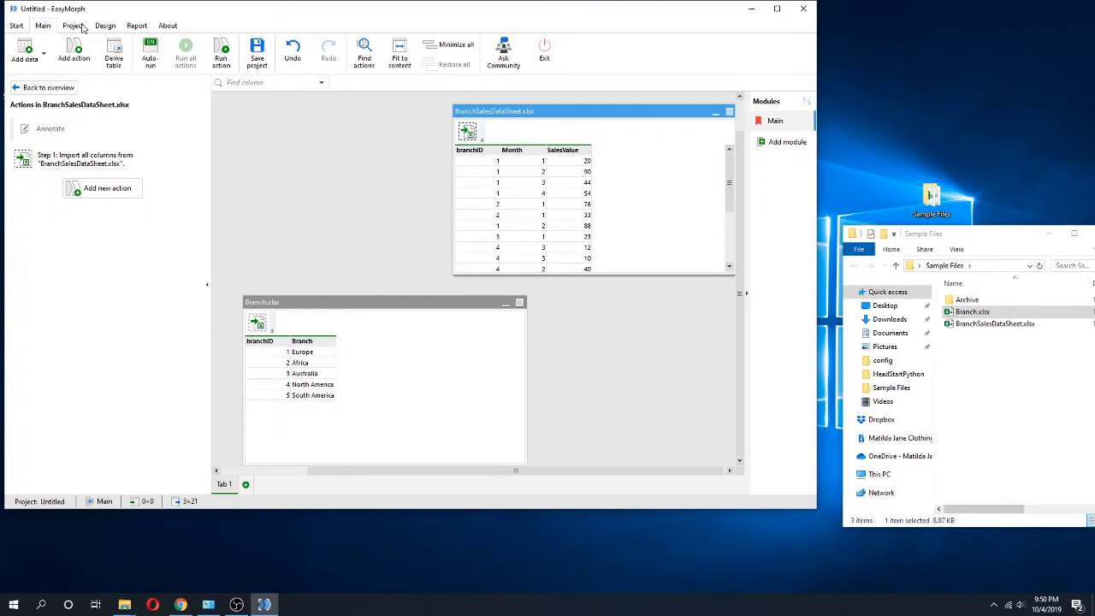
Add Module 1 via the Design ribbon and import BranchSalesDataSheet.xlsx into it
click(72, 26)
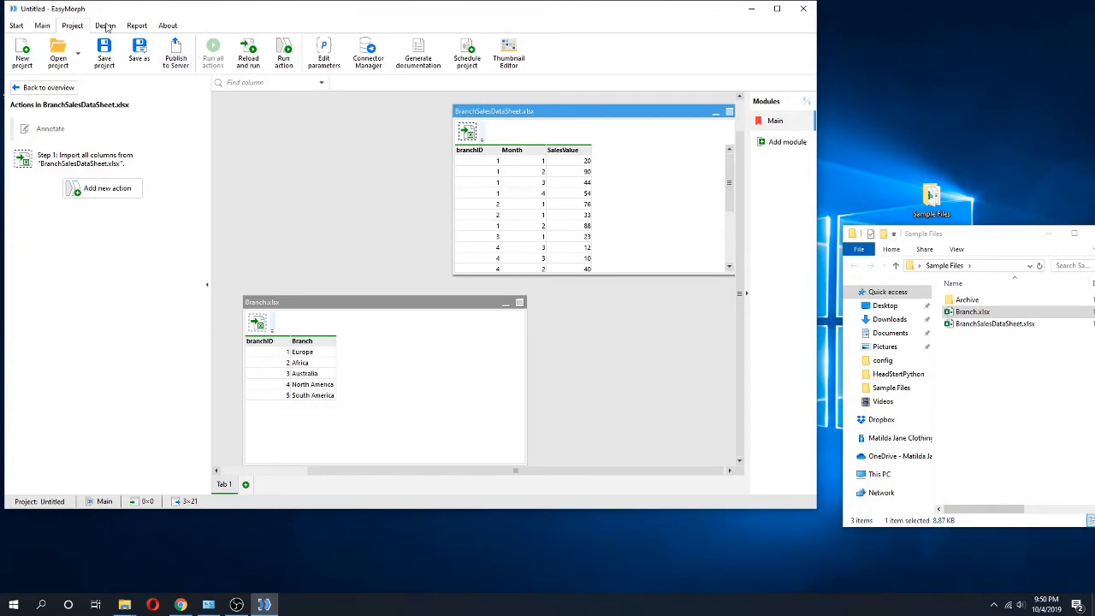
click(104, 25)
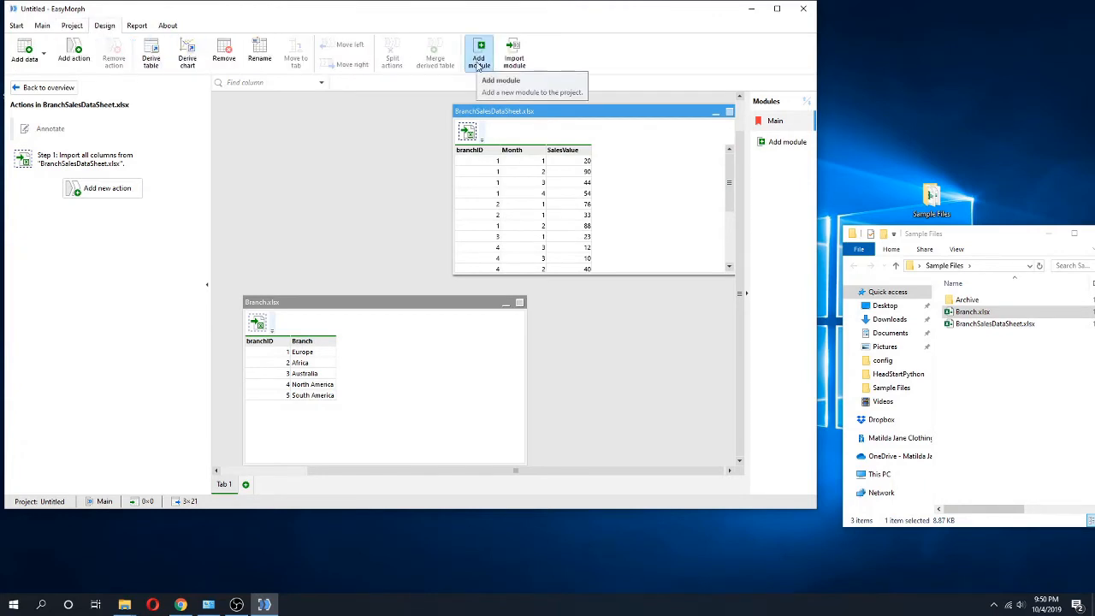
click(479, 52)
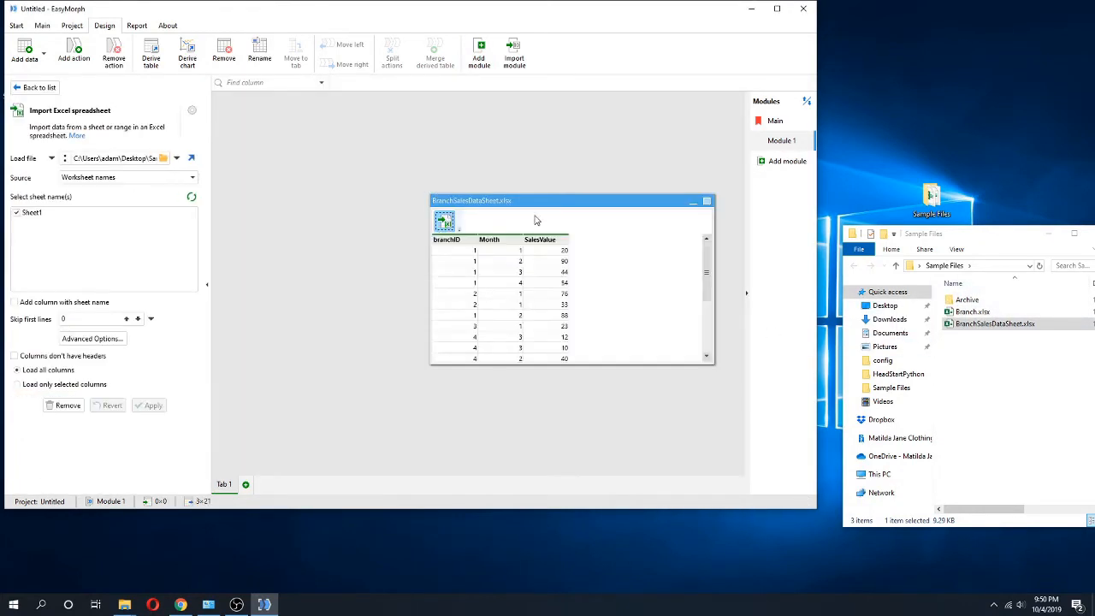
click(149, 403)
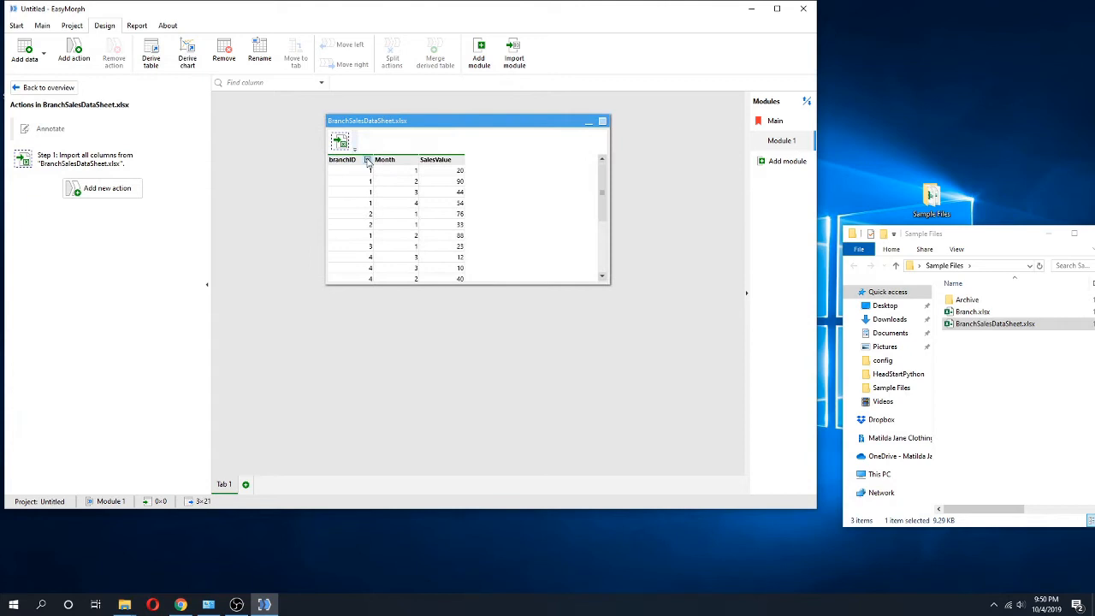
mouse_move(488, 152)
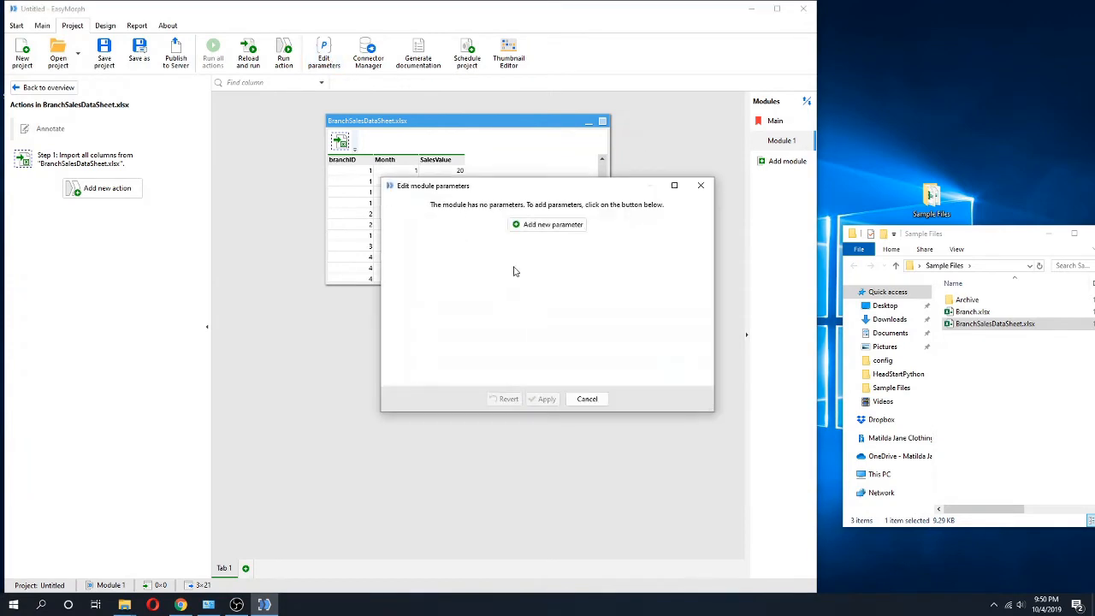
Add a module parameter named BranchID with current value 1
click(553, 224)
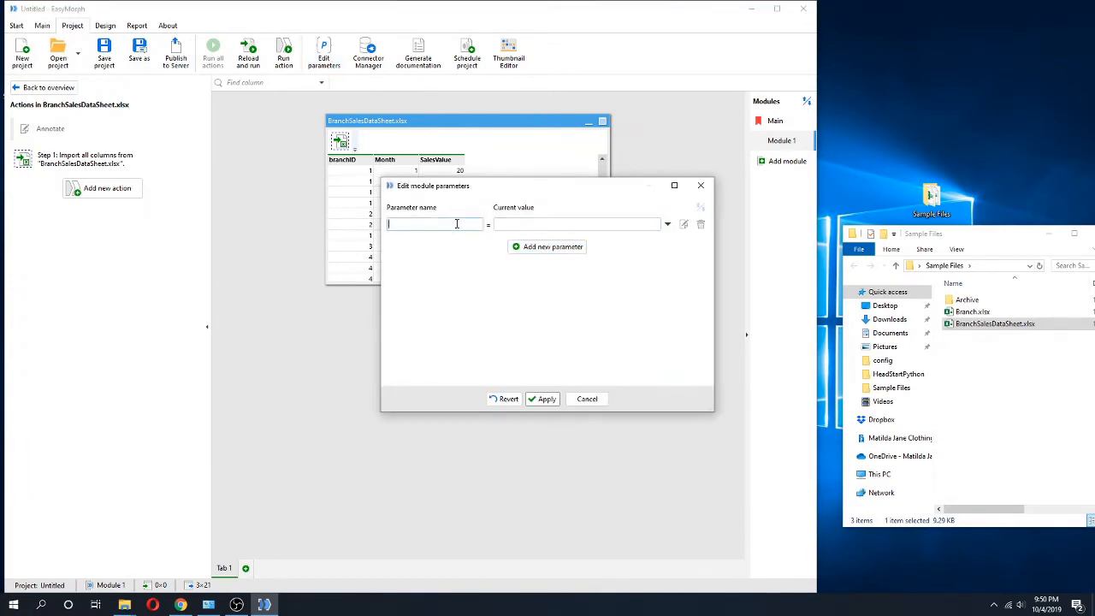
text(BranchID)
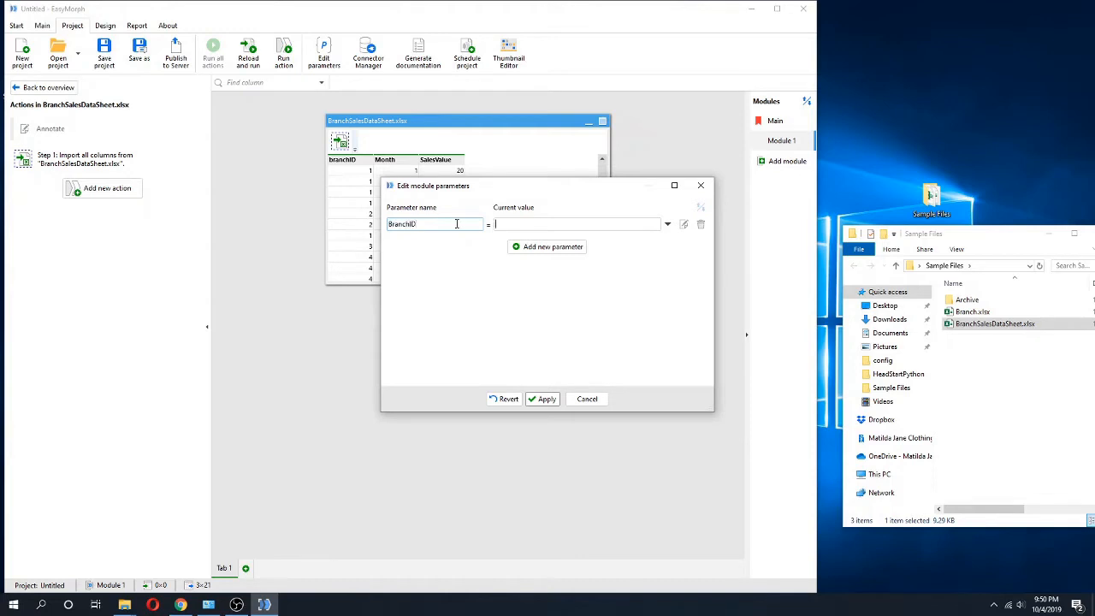
text(1)
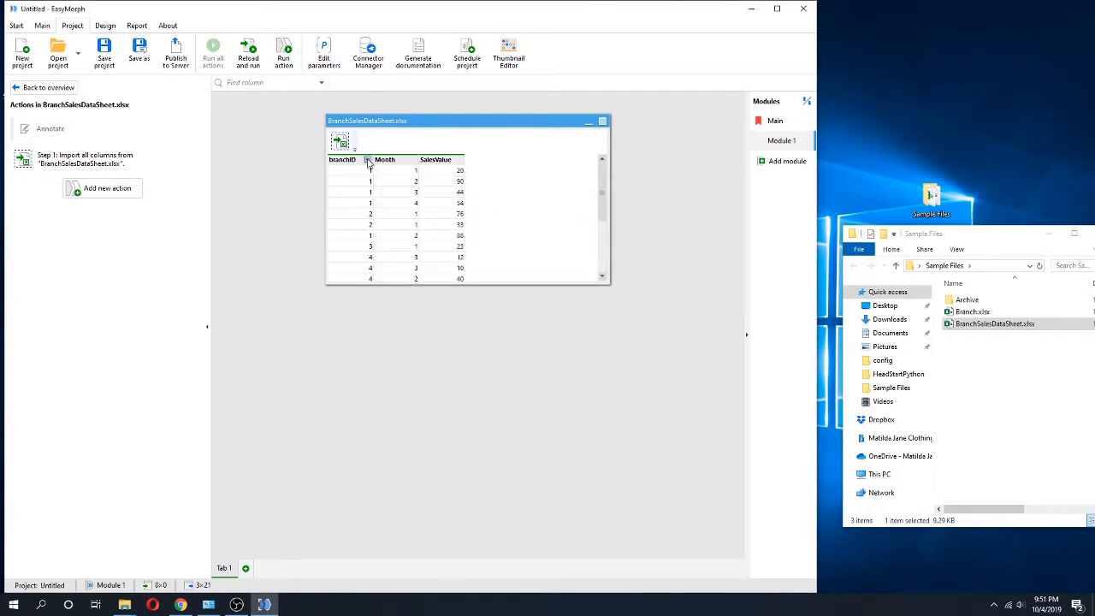
Filter the sales table on BranchID with the condition [branchID]=[BranchID]
click(342, 161)
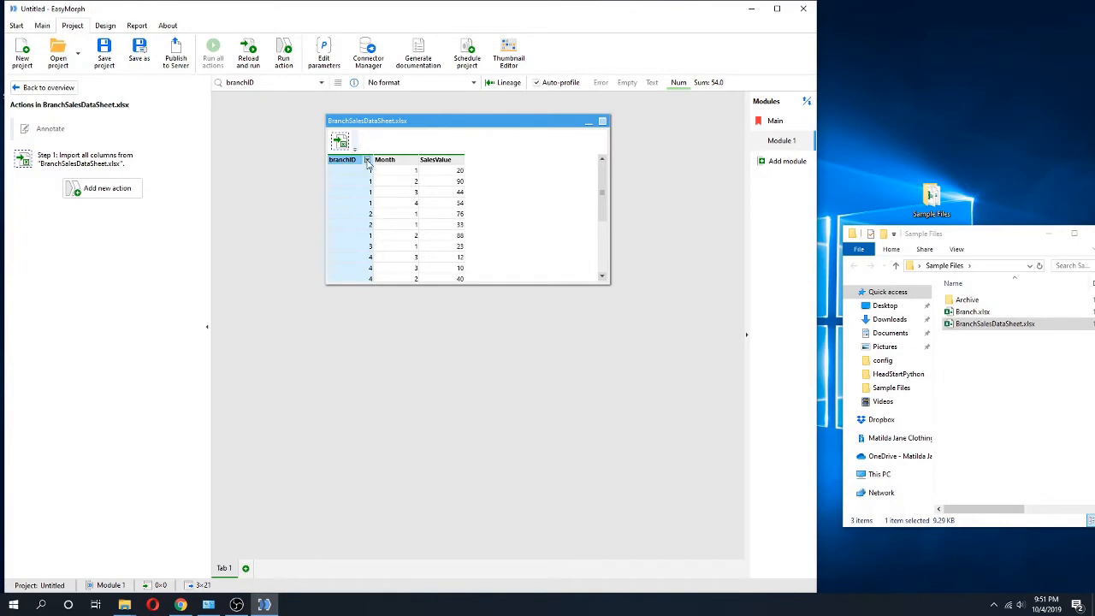
right_click(366, 161)
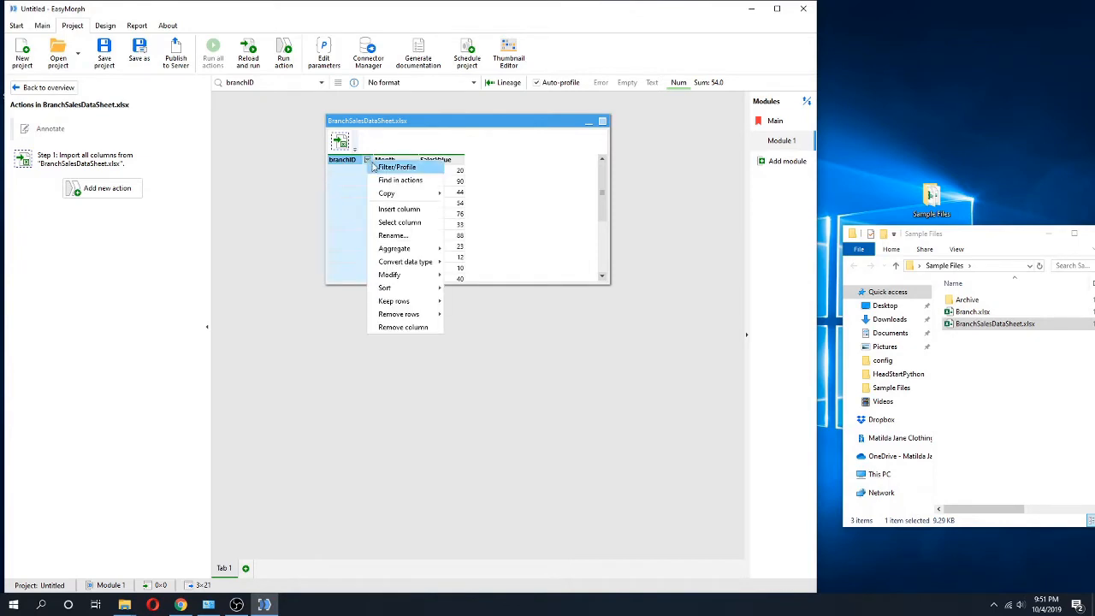
click(396, 168)
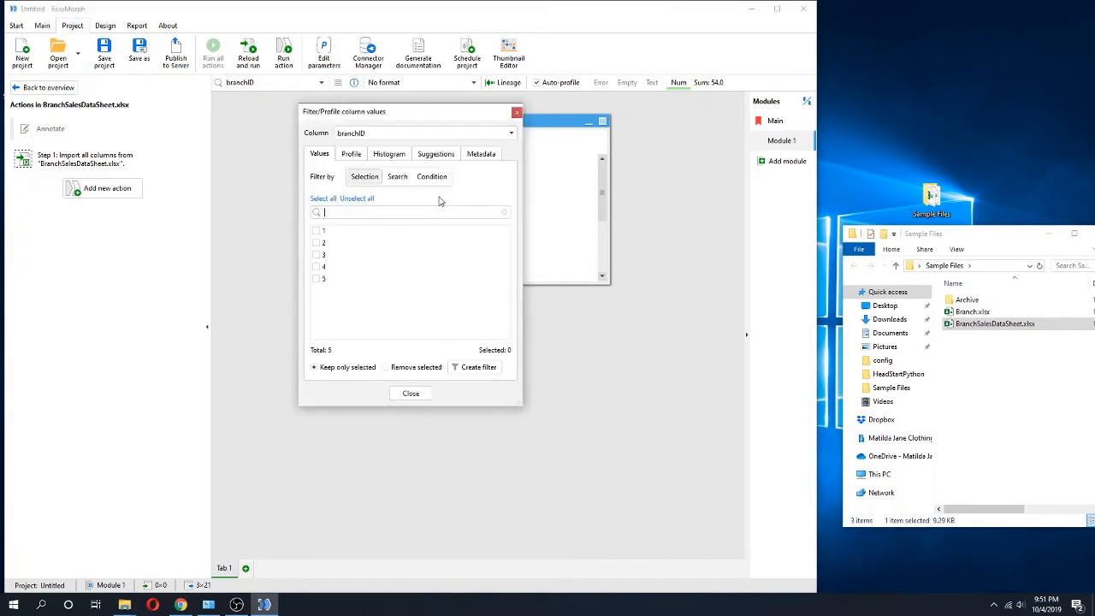
click(432, 176)
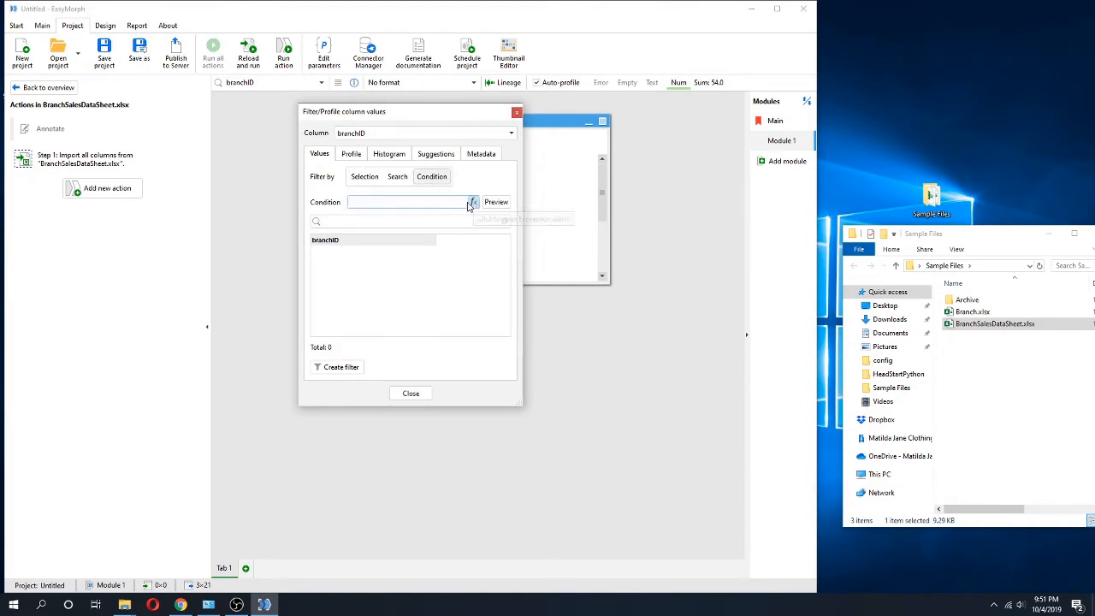
click(472, 201)
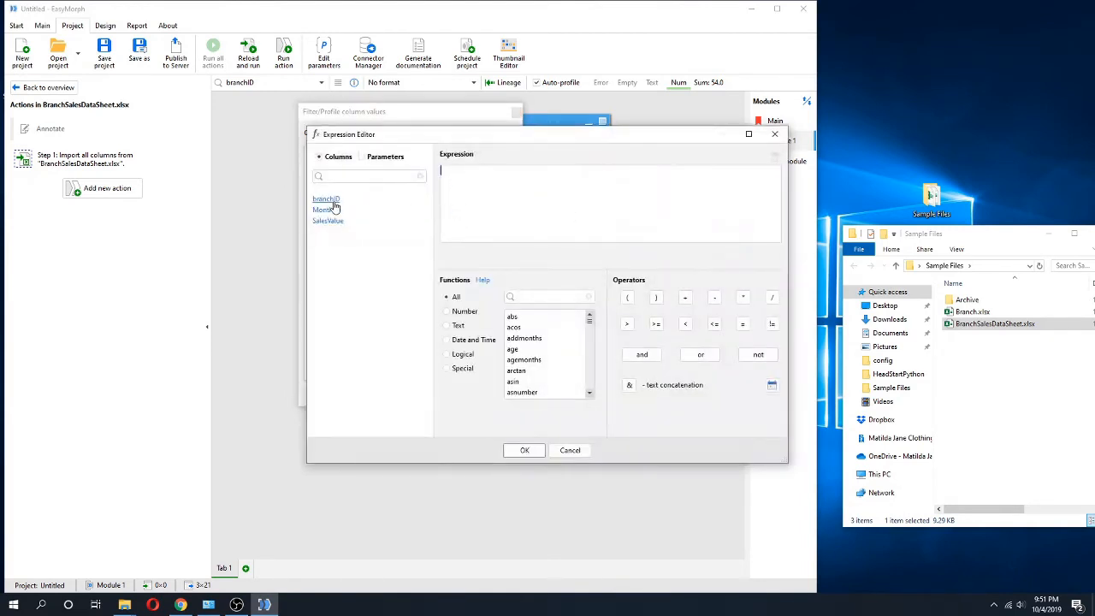
text([branchID]={BranchID)
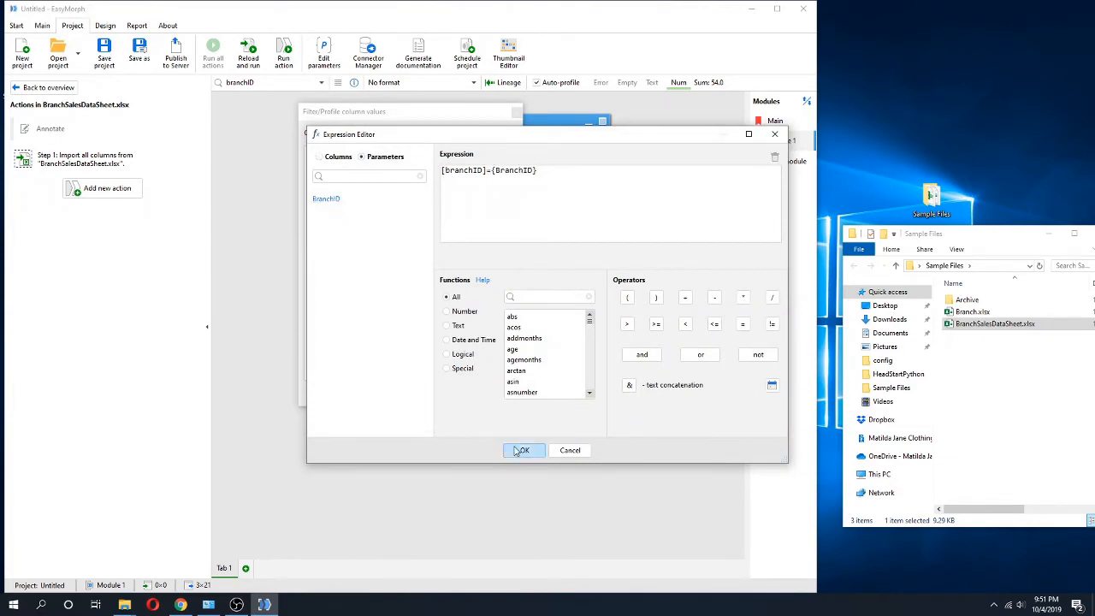
click(524, 450)
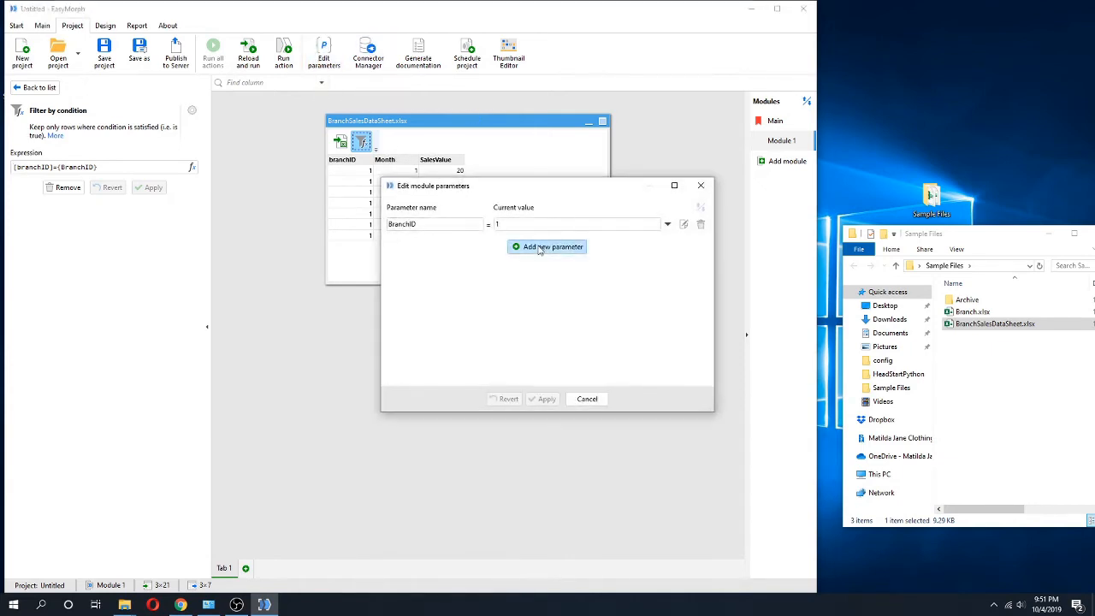
Add a second parameter BranchName with test value TEST and apply the parameters
click(548, 246)
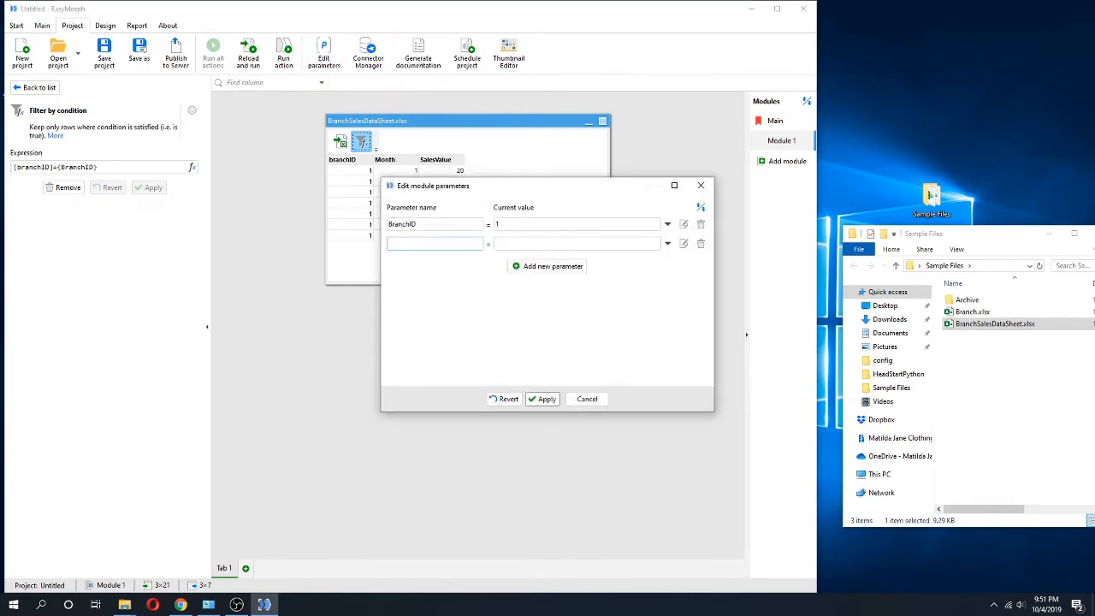
text(BranchName)
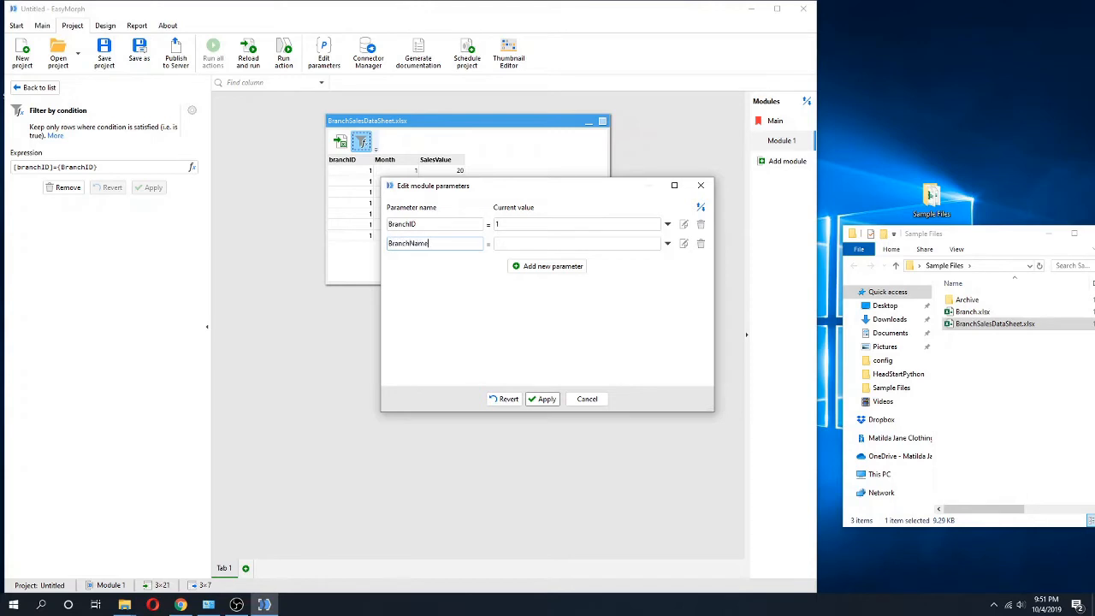
text(TEST)
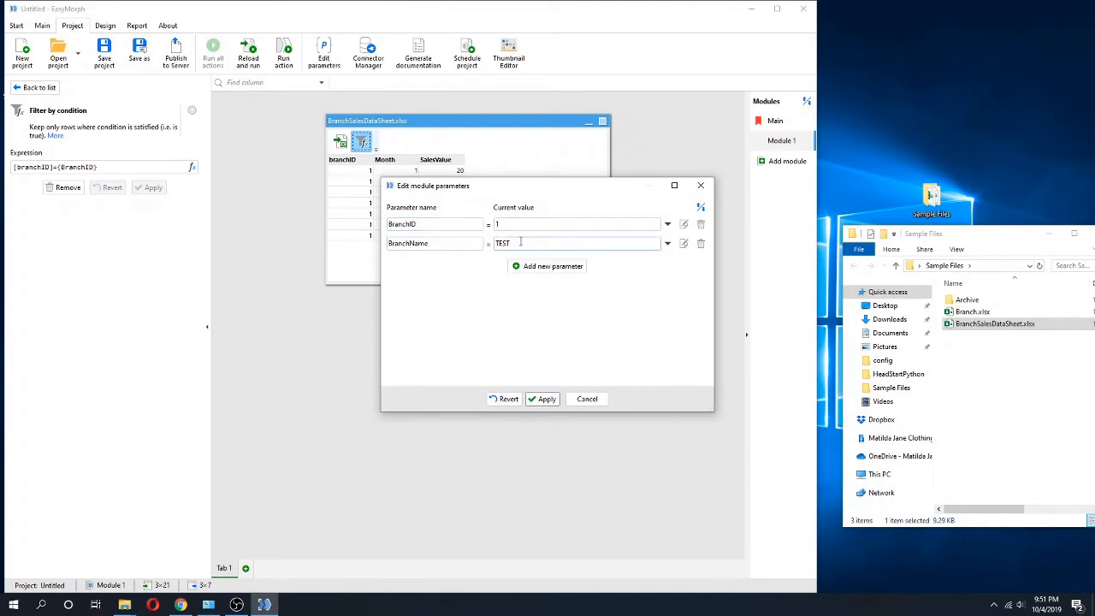
double_click(503, 243)
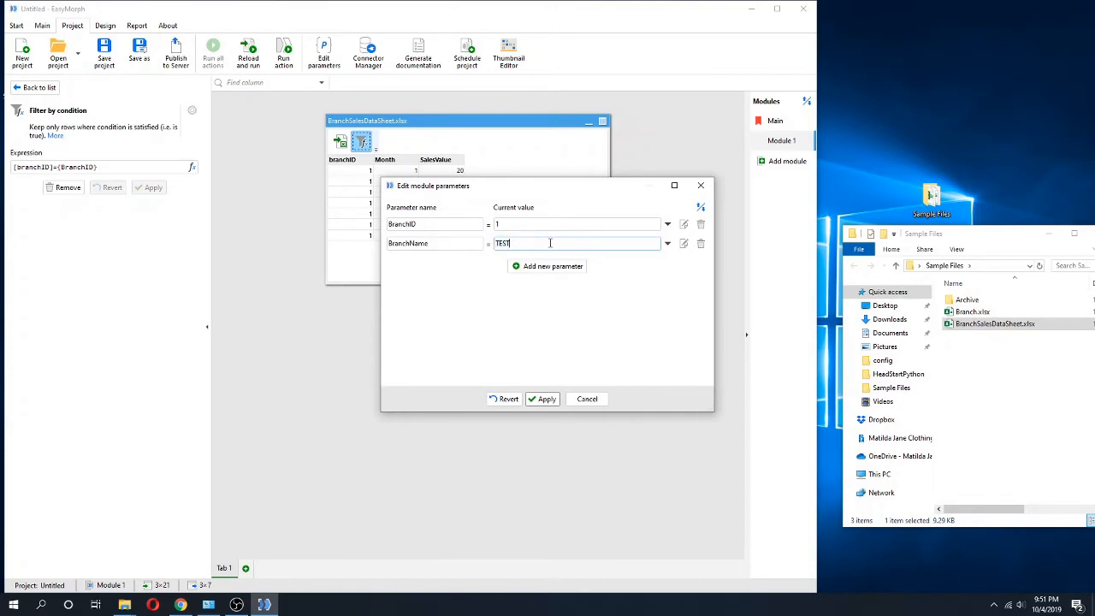
double_click(503, 243)
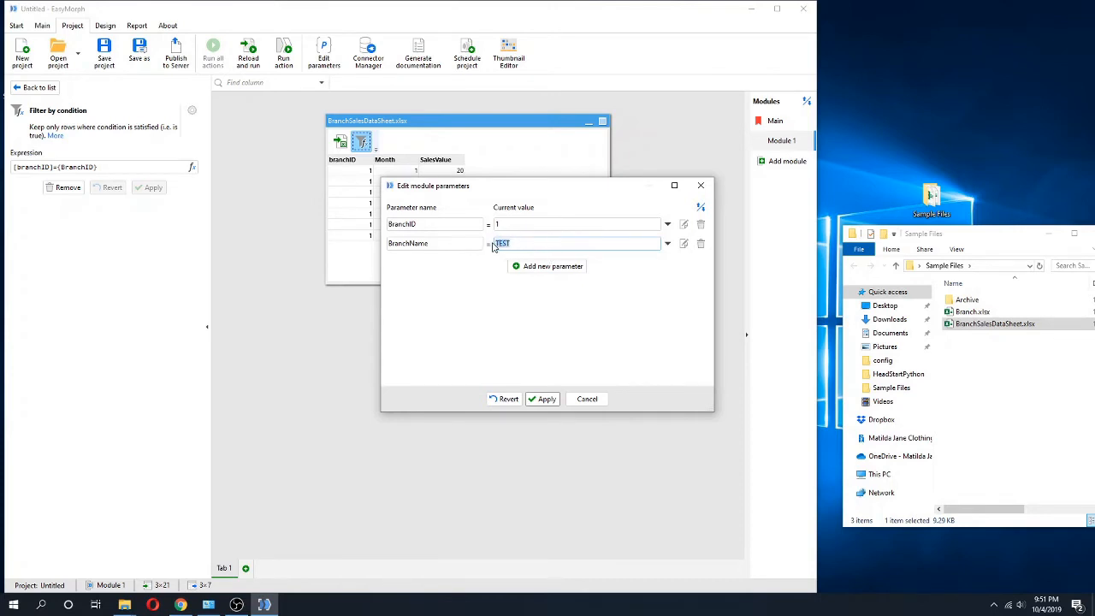
click(547, 398)
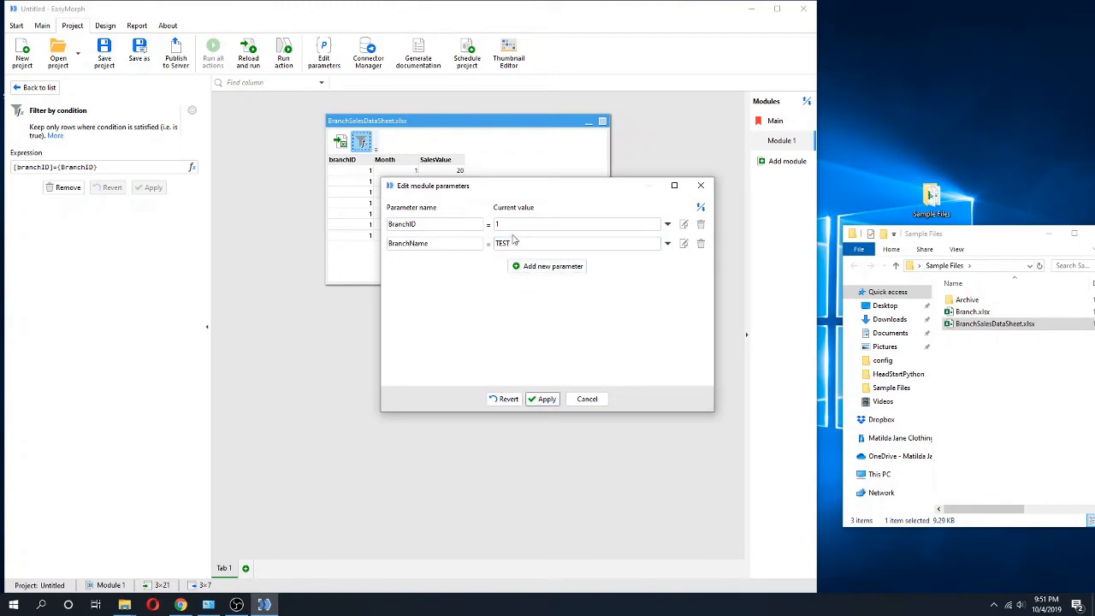
click(543, 398)
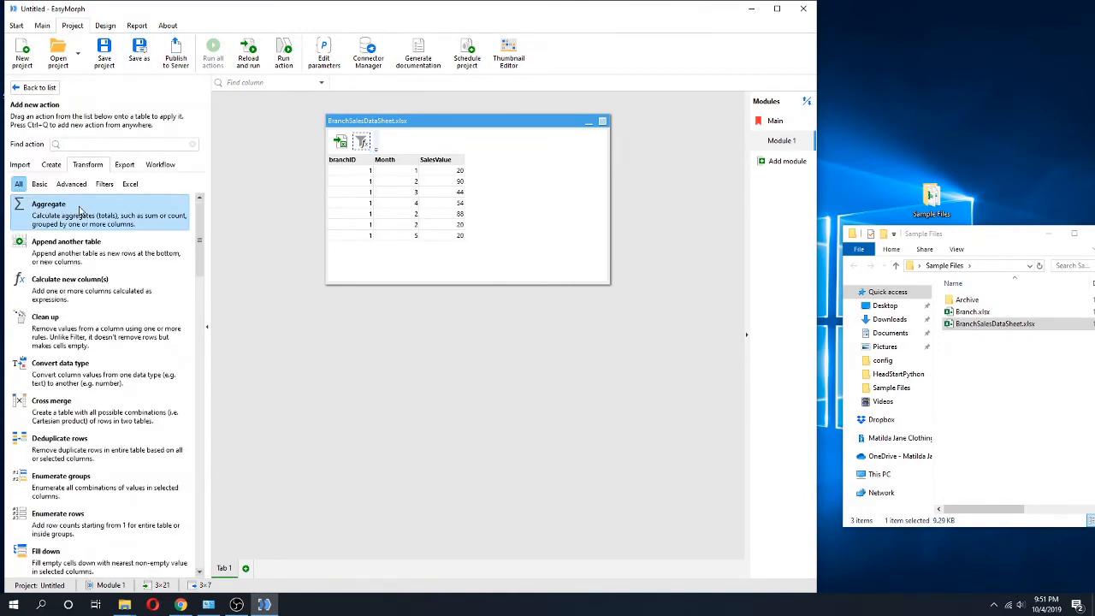
Add an Export into Excel action: file named from {BranchName}, overwrite existing, sheet Data
text(export)
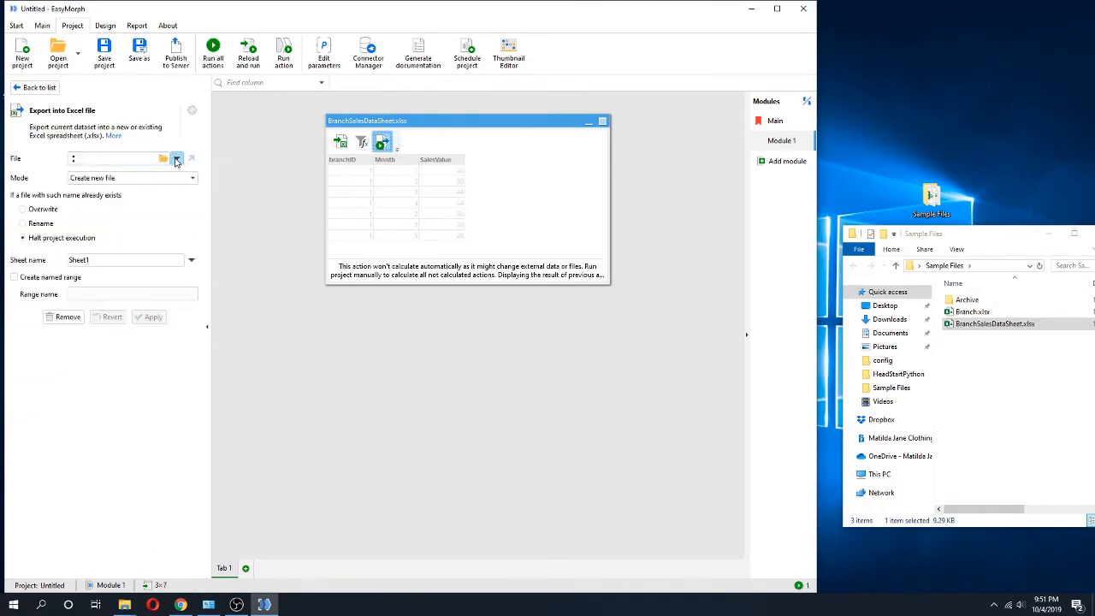
click(176, 158)
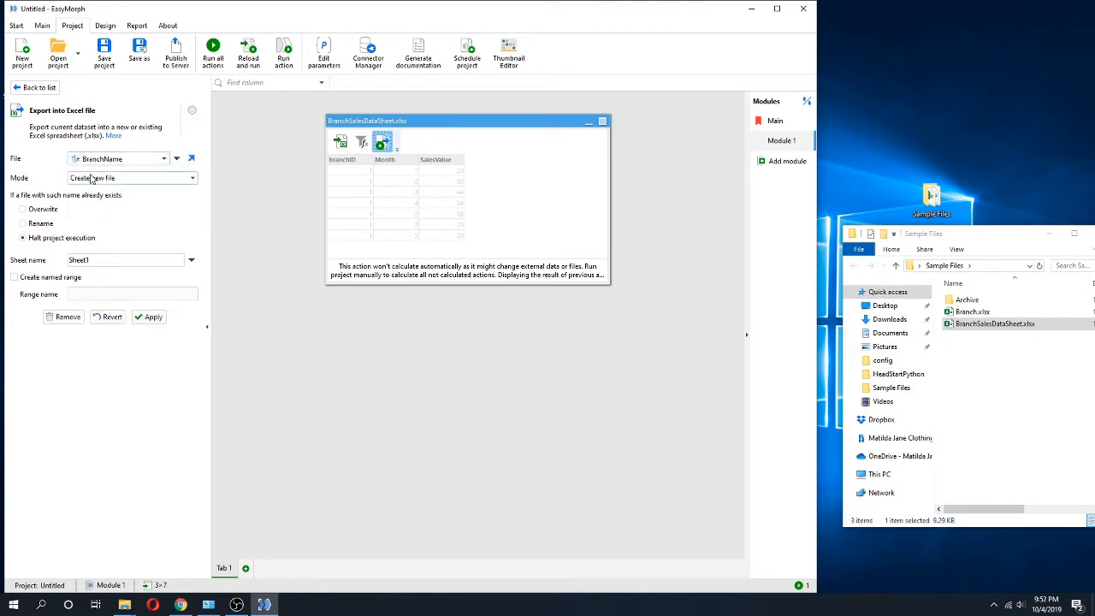
click(22, 209)
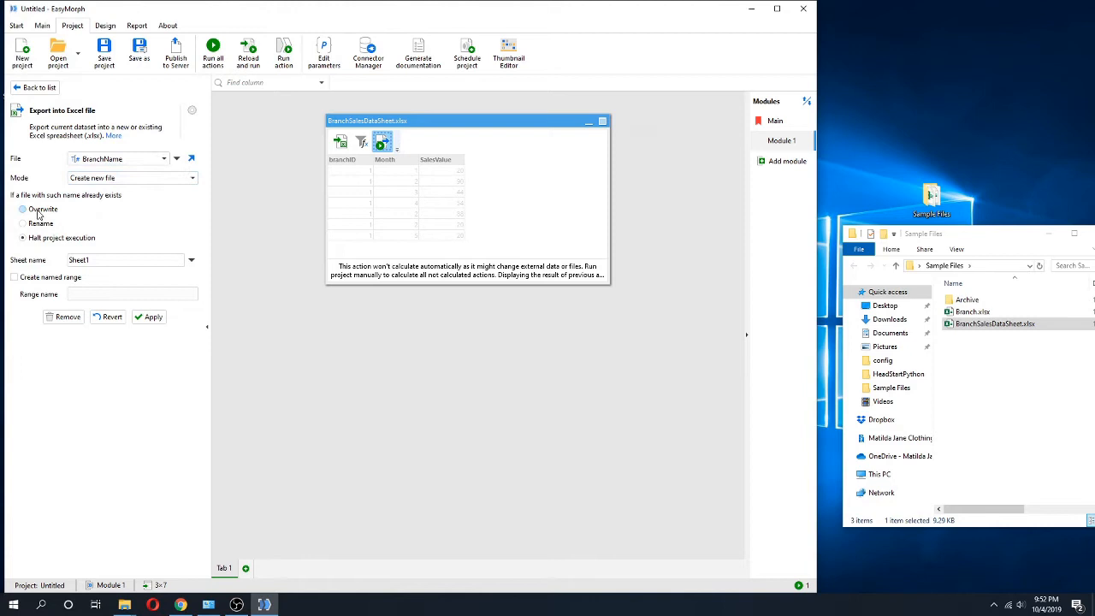
click(22, 208)
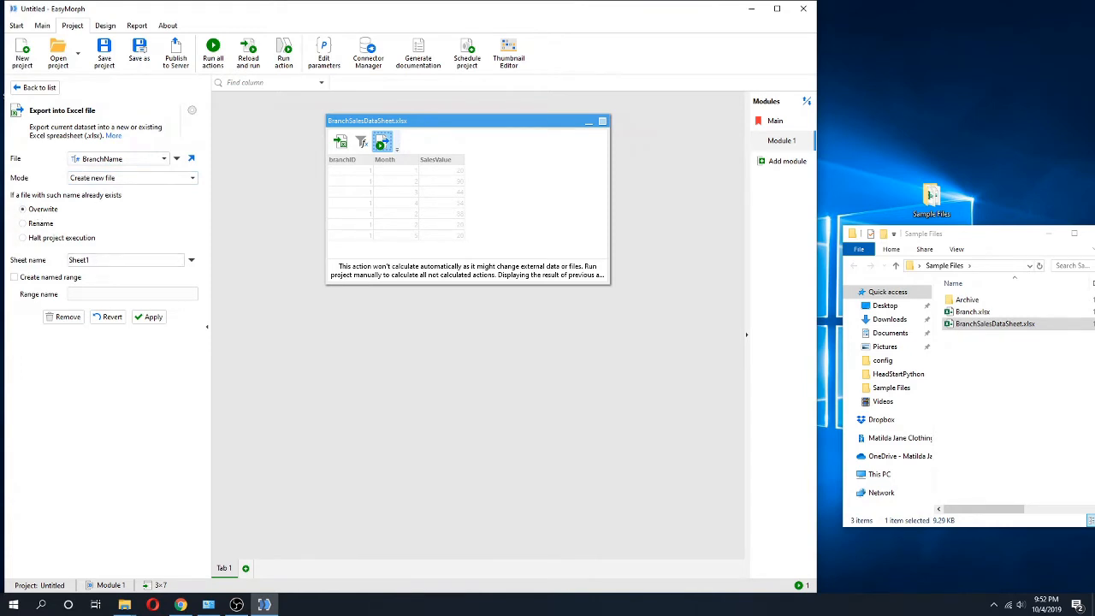
text(Data)
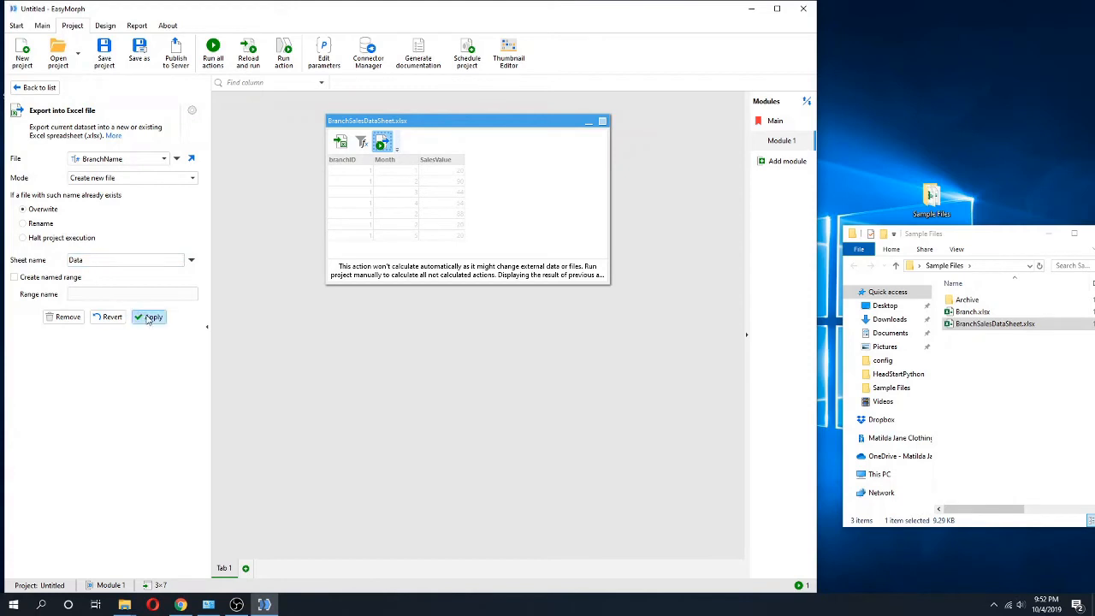
mouse_move(150, 317)
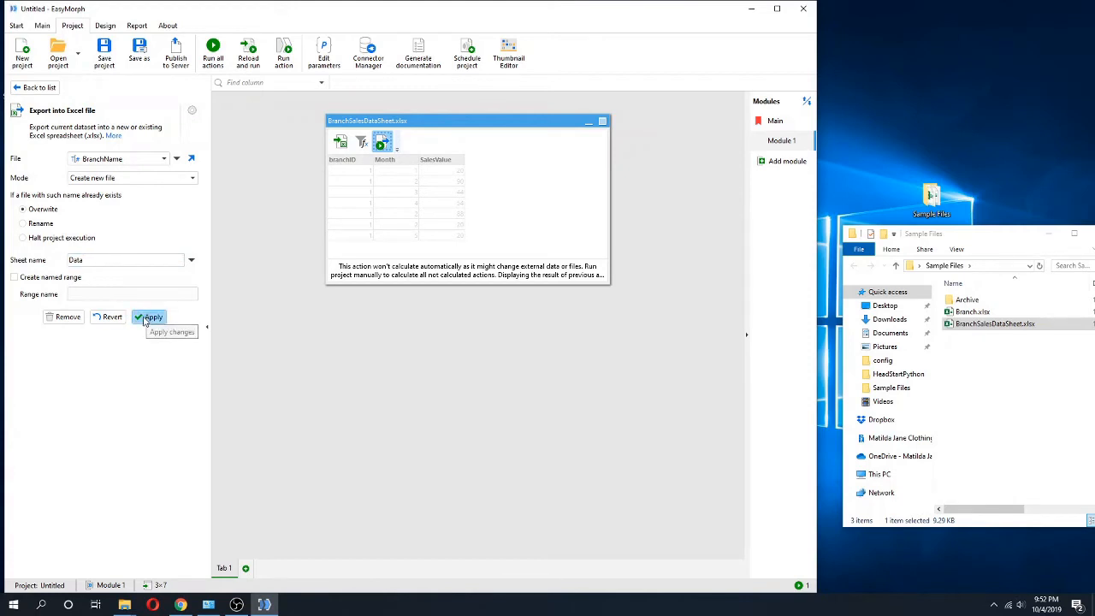
click(153, 316)
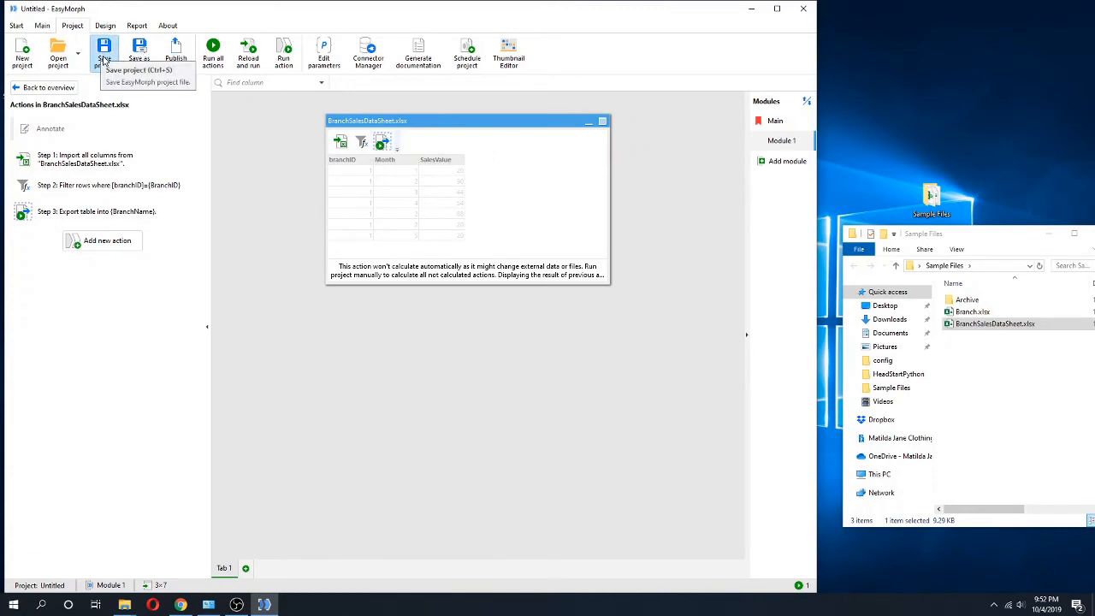
Save the project as Iteration.morph in Desktop > Sample Files
click(105, 52)
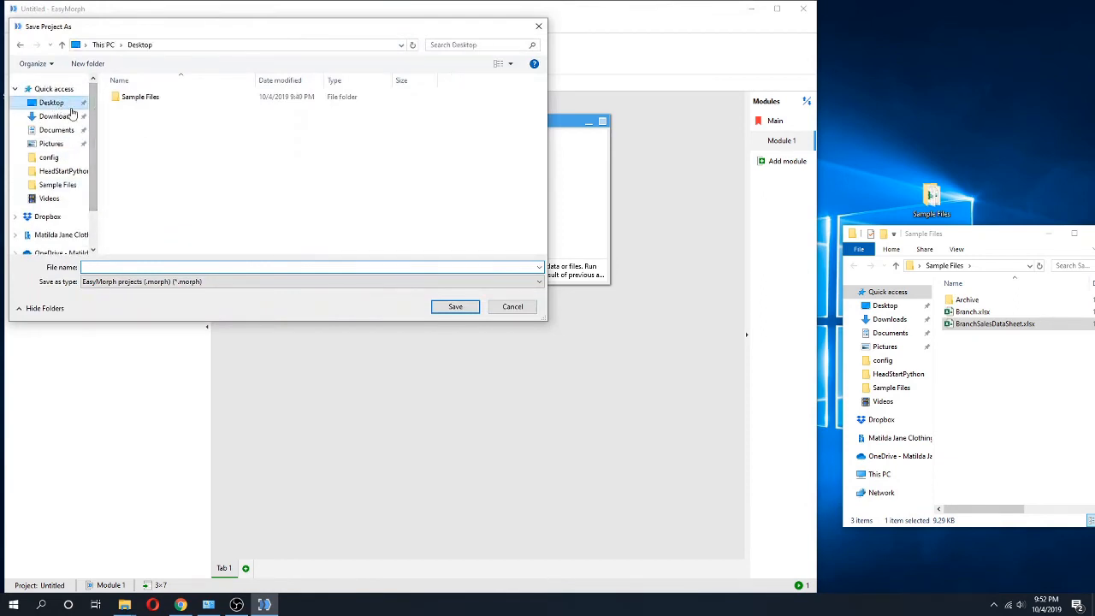
double_click(141, 96)
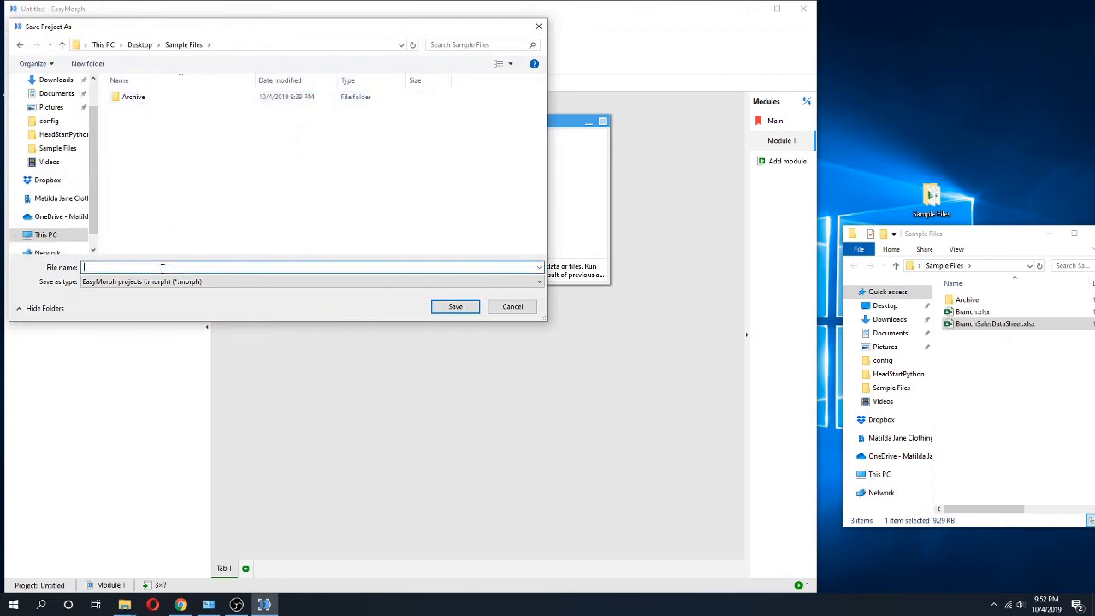
text(Iteratio)
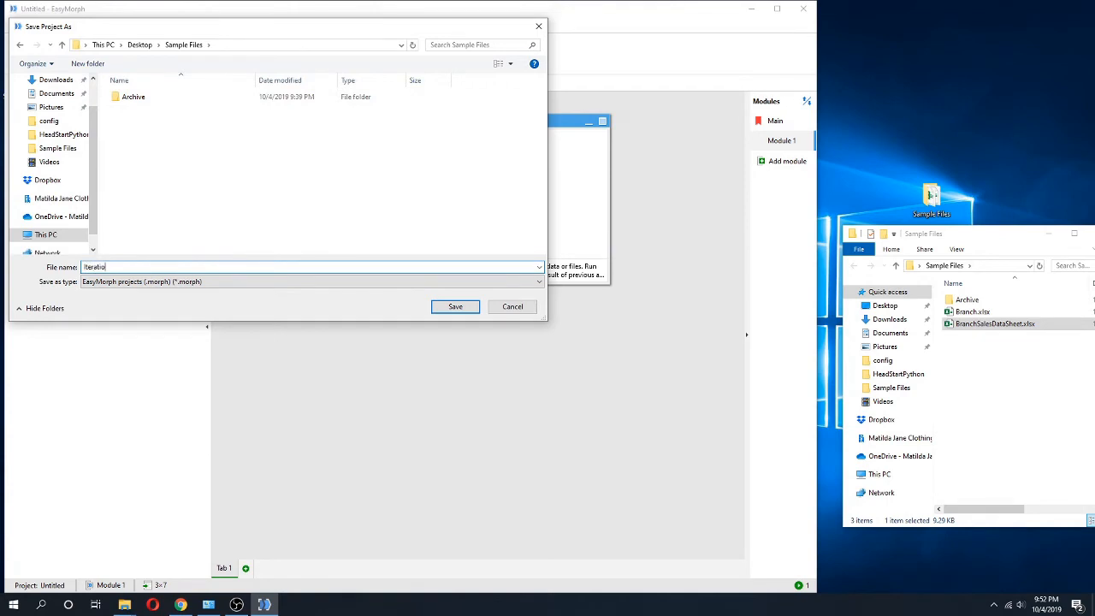
click(455, 306)
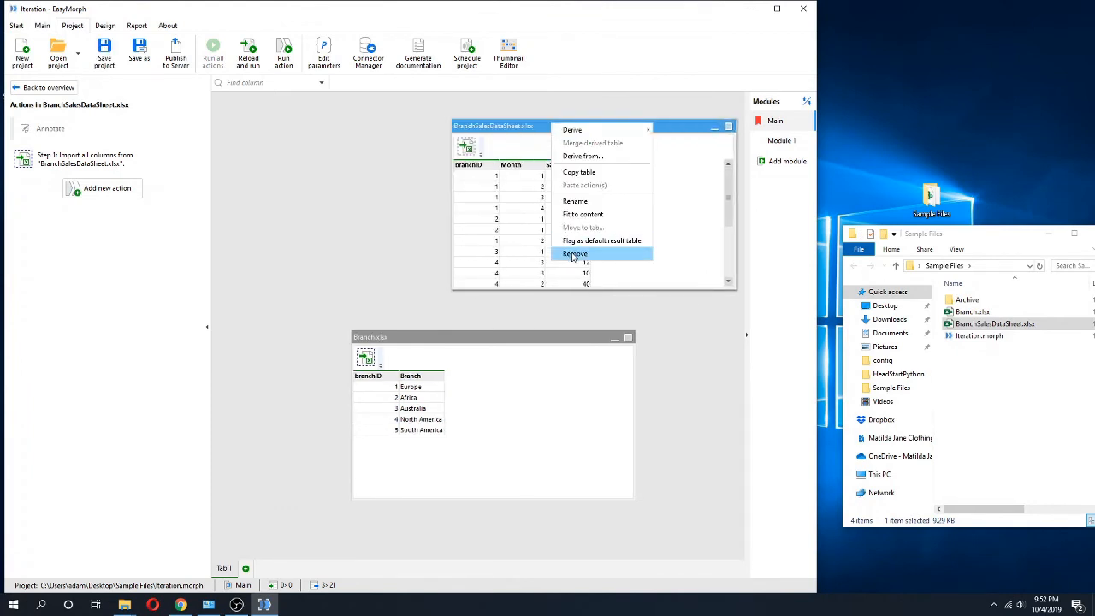
Remove the sales table from Main and rename Module 1 to SalesData
click(575, 253)
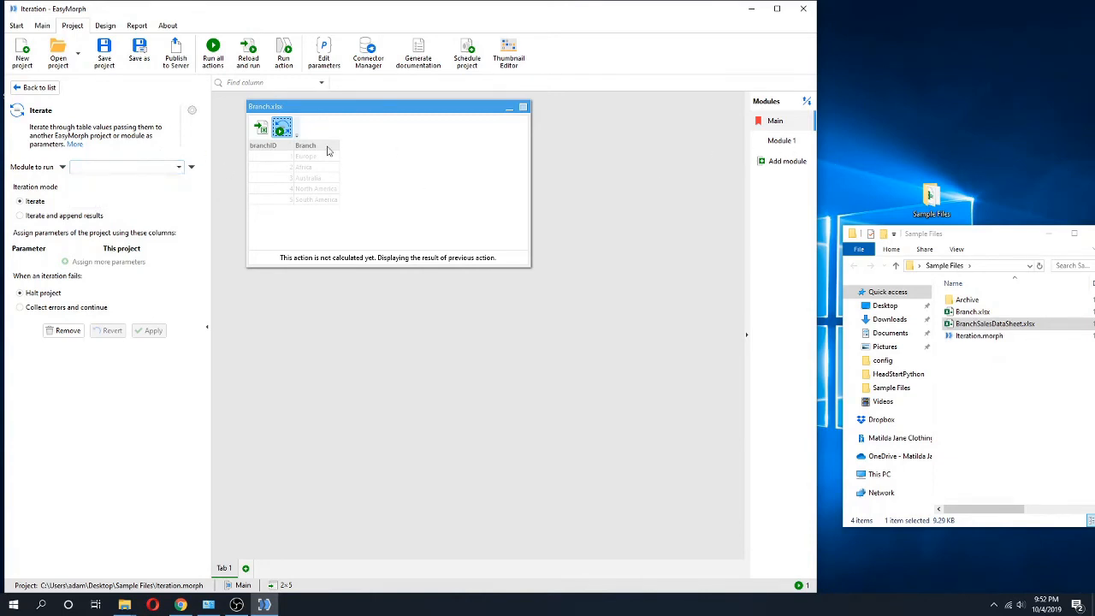
right_click(780, 140)
text(SalesData)
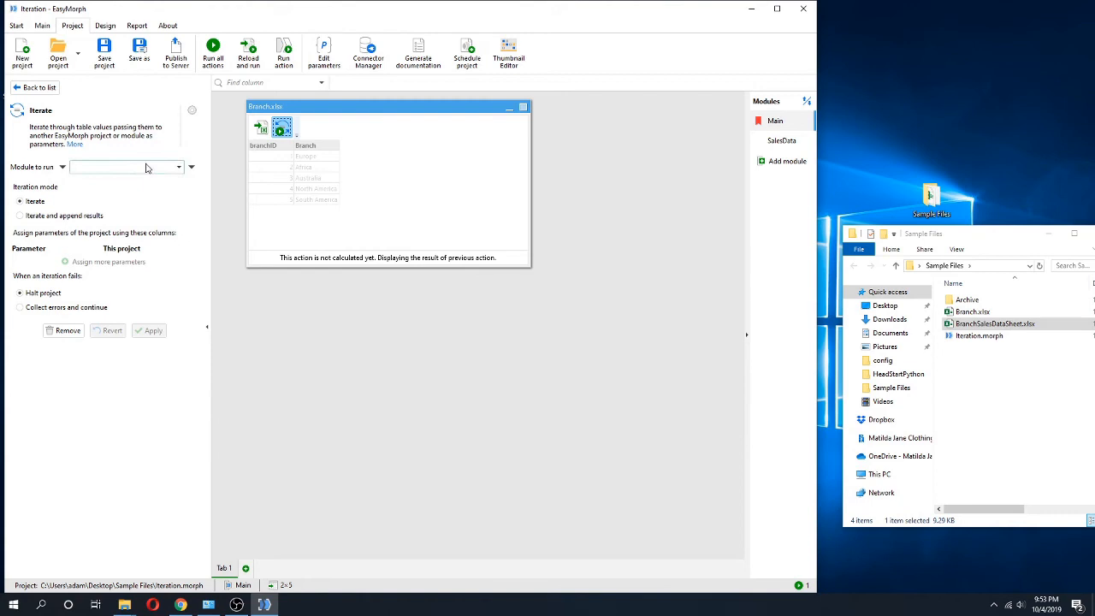
Iterate module SalesData, passing branchID as BranchID and Branch as BranchName
click(124, 168)
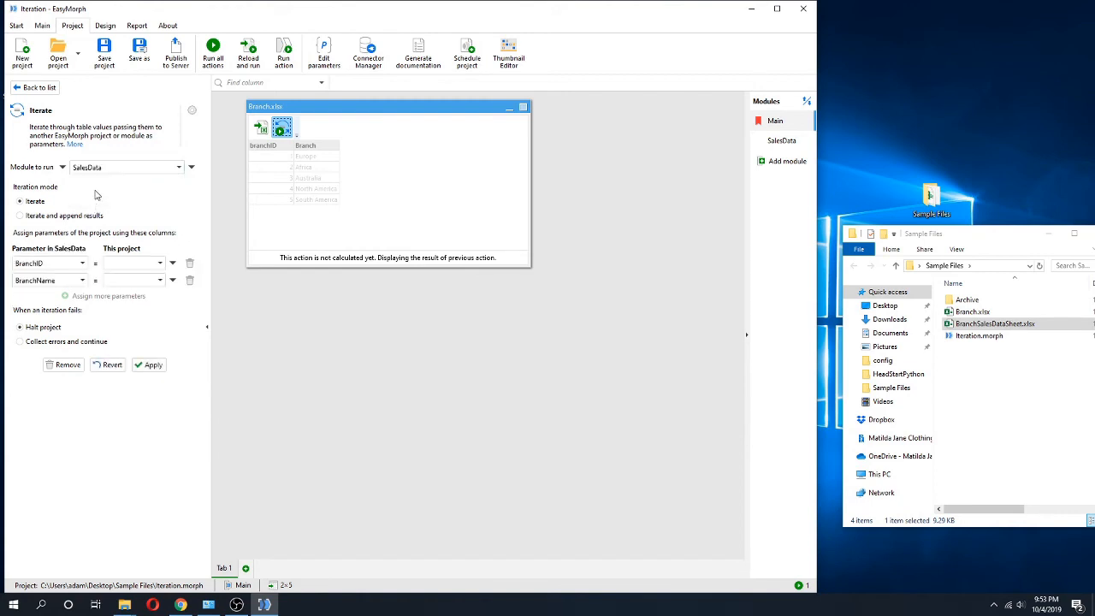
mouse_move(107, 188)
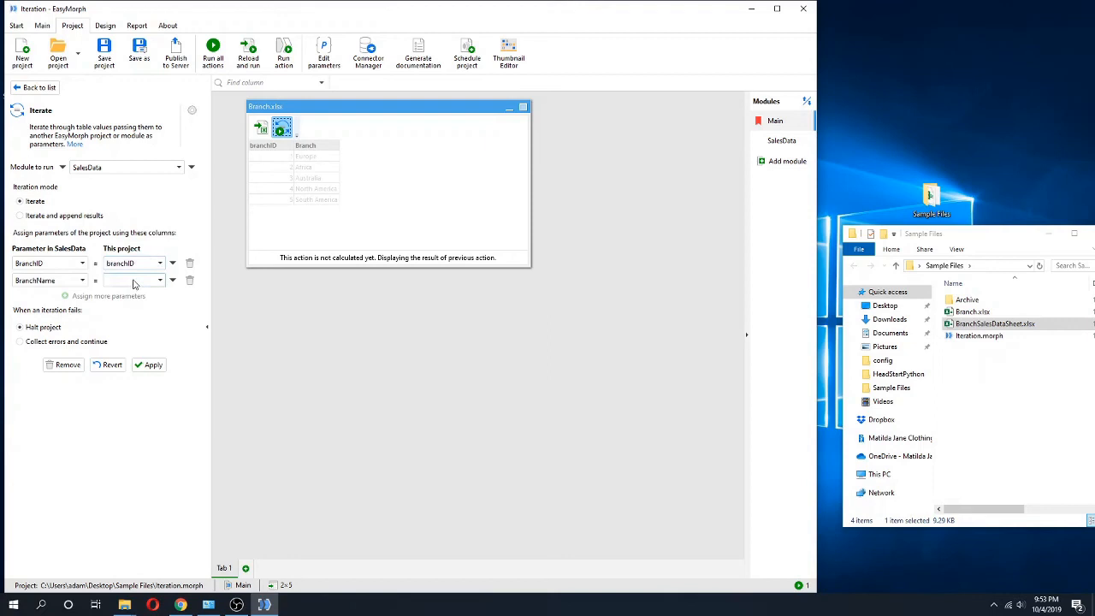
click(133, 280)
text(Branch)
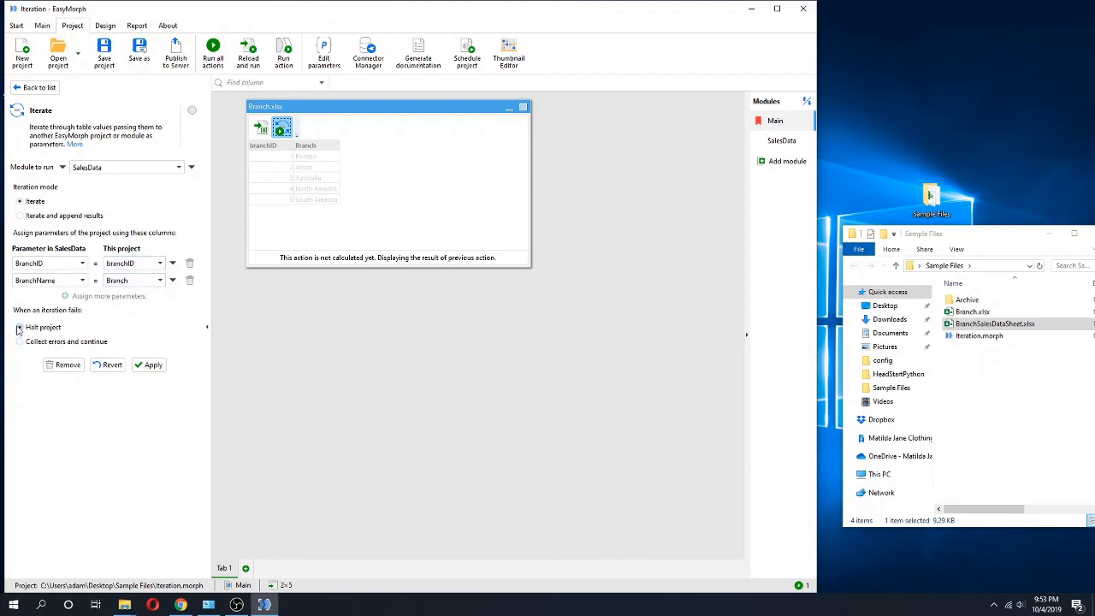
click(153, 364)
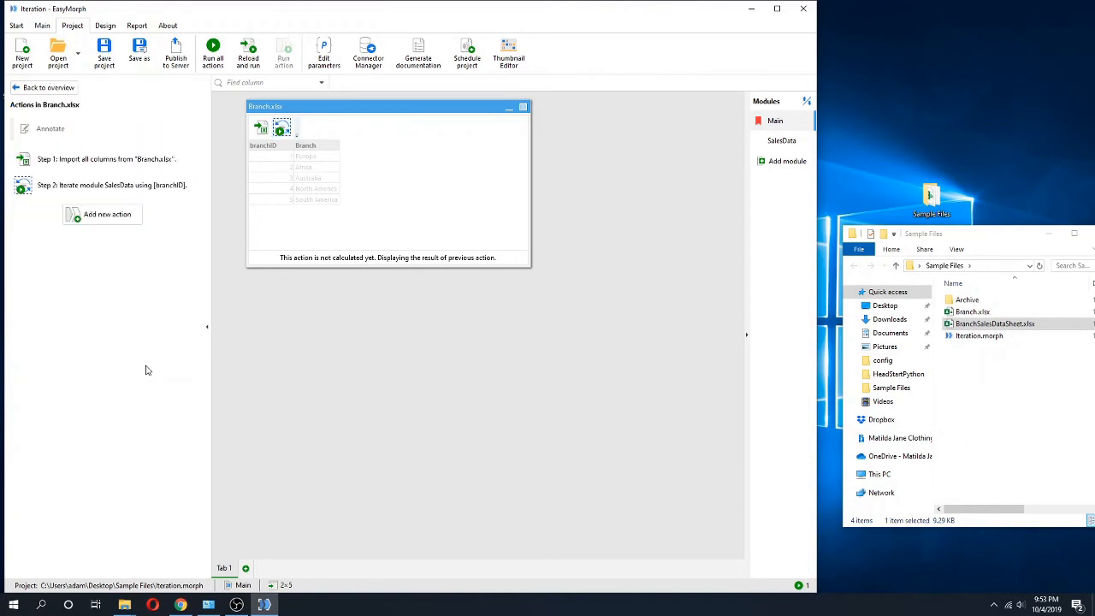
mouse_move(174, 53)
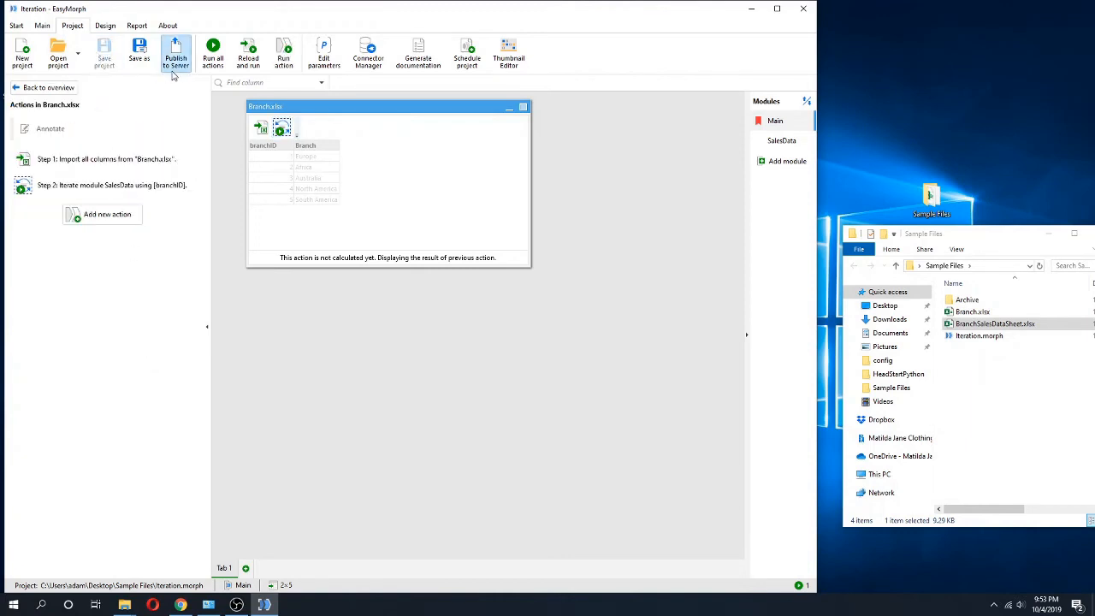
mouse_move(248, 53)
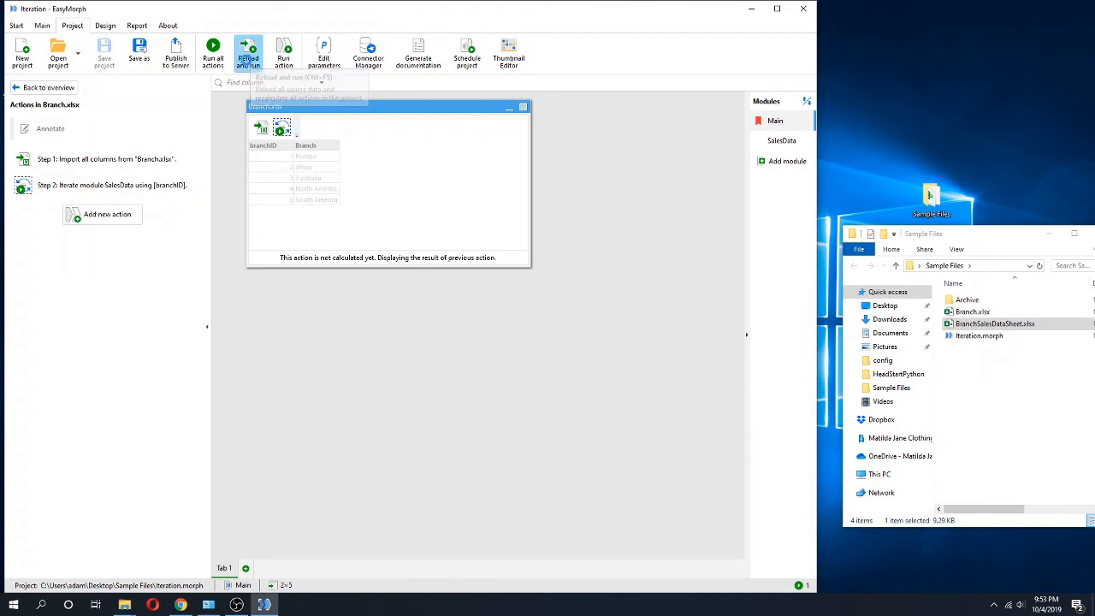
Reload and run the project, then pick an exported branch file in File Explorer
click(248, 52)
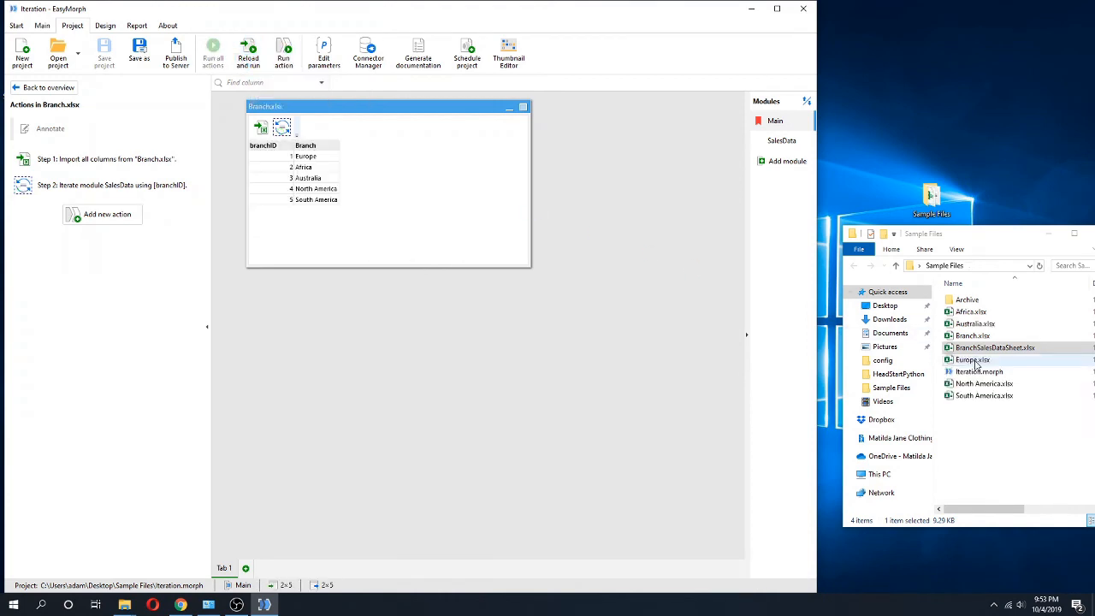
click(996, 348)
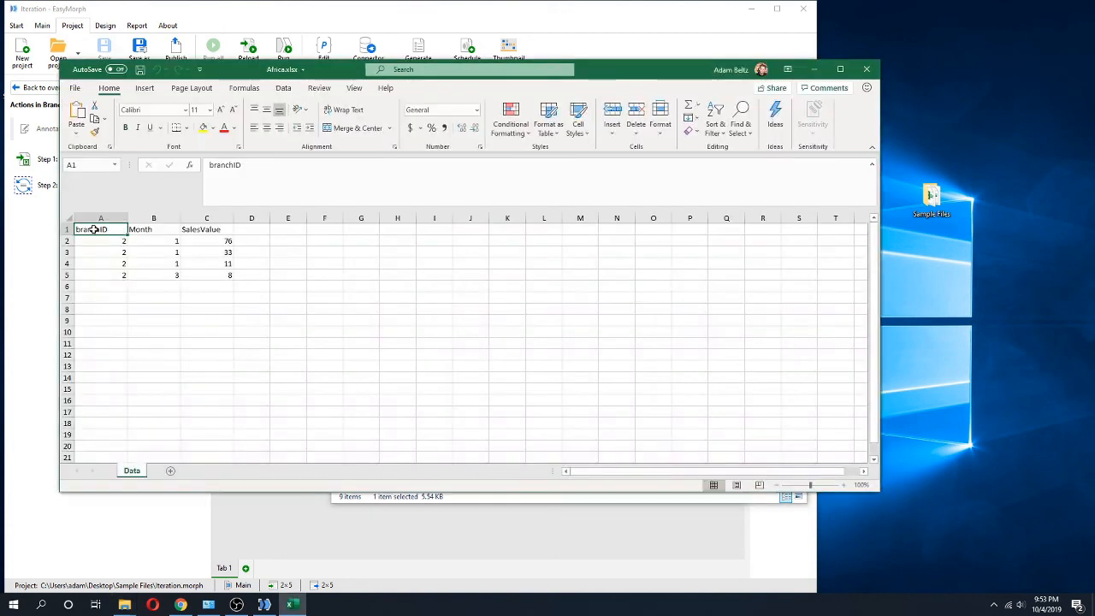
Inspect the branchID and Month columns in Africa.xlsx, then close the workbook
drag(101, 229, 154, 274)
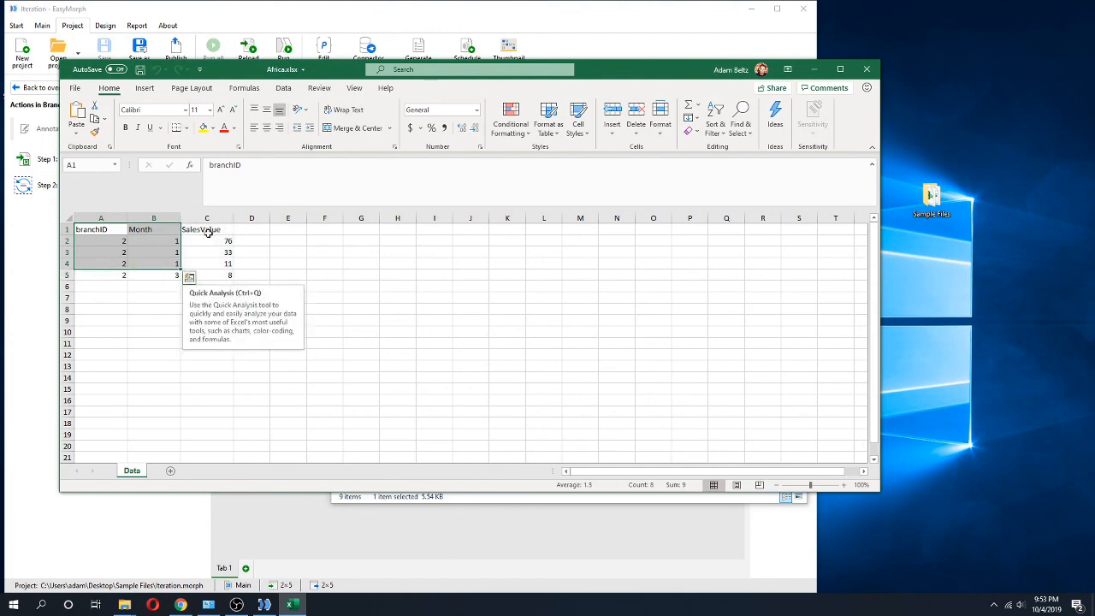
click(205, 229)
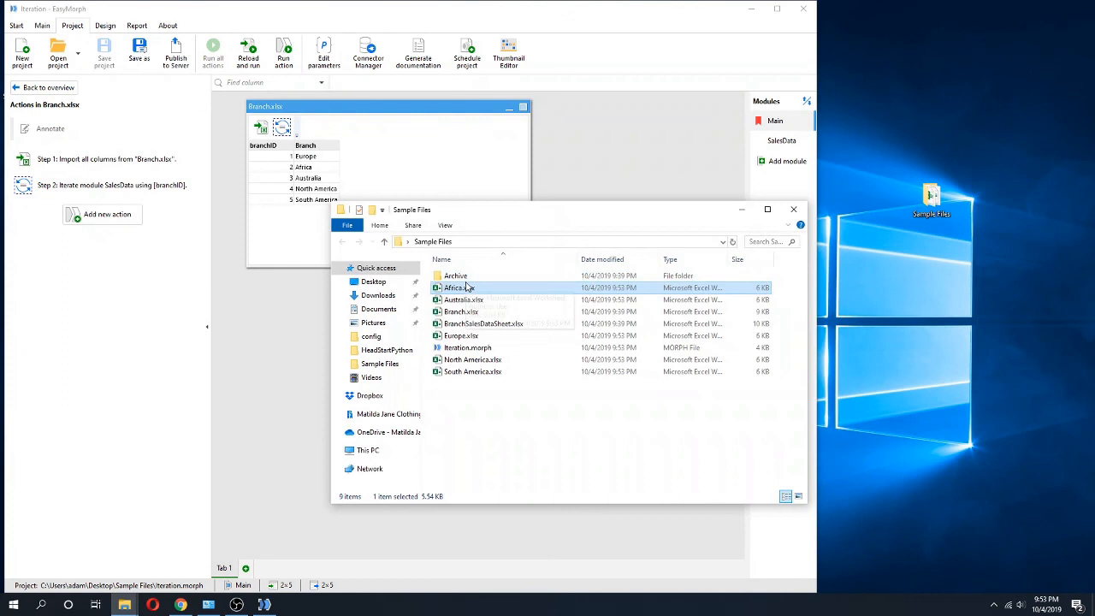
Check the Africa.xlsx export in Sample Files and minimize File Explorer to return to EasyMorph
click(459, 287)
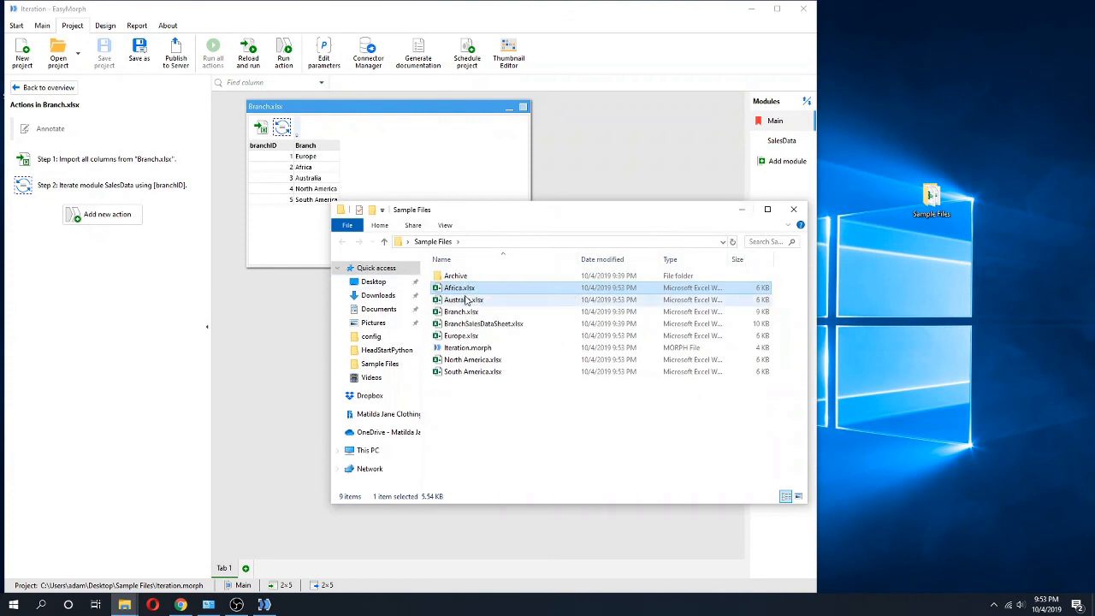
mouse_move(458, 288)
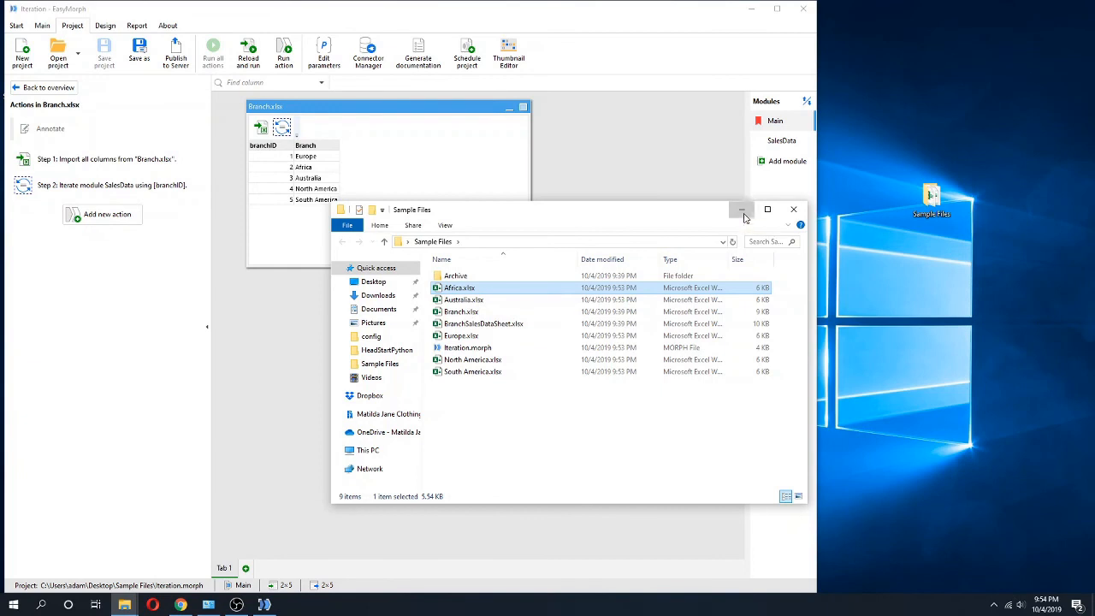
click(742, 209)
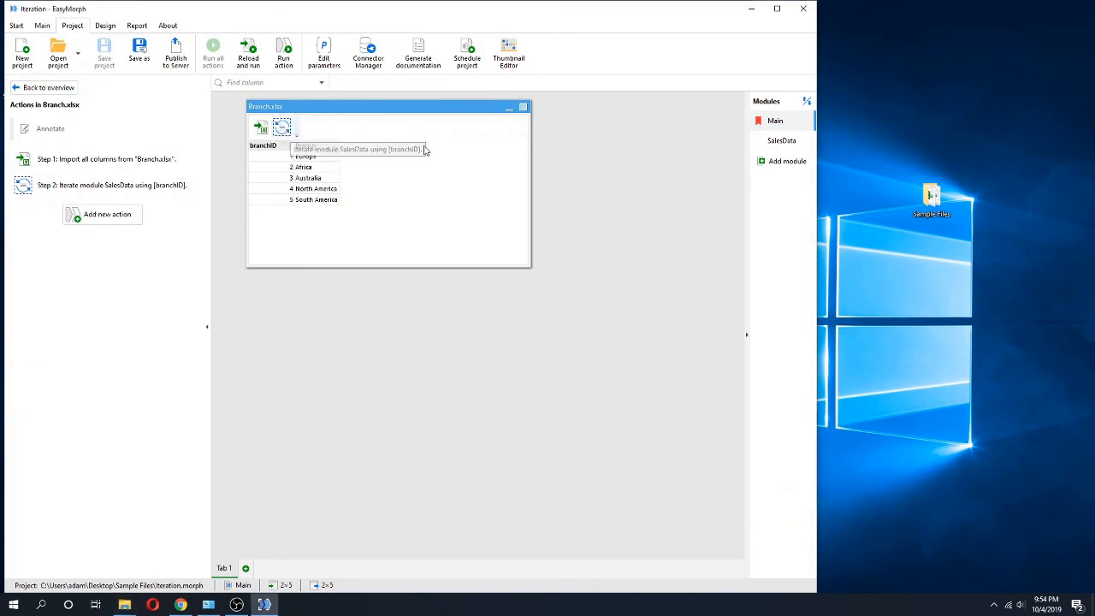